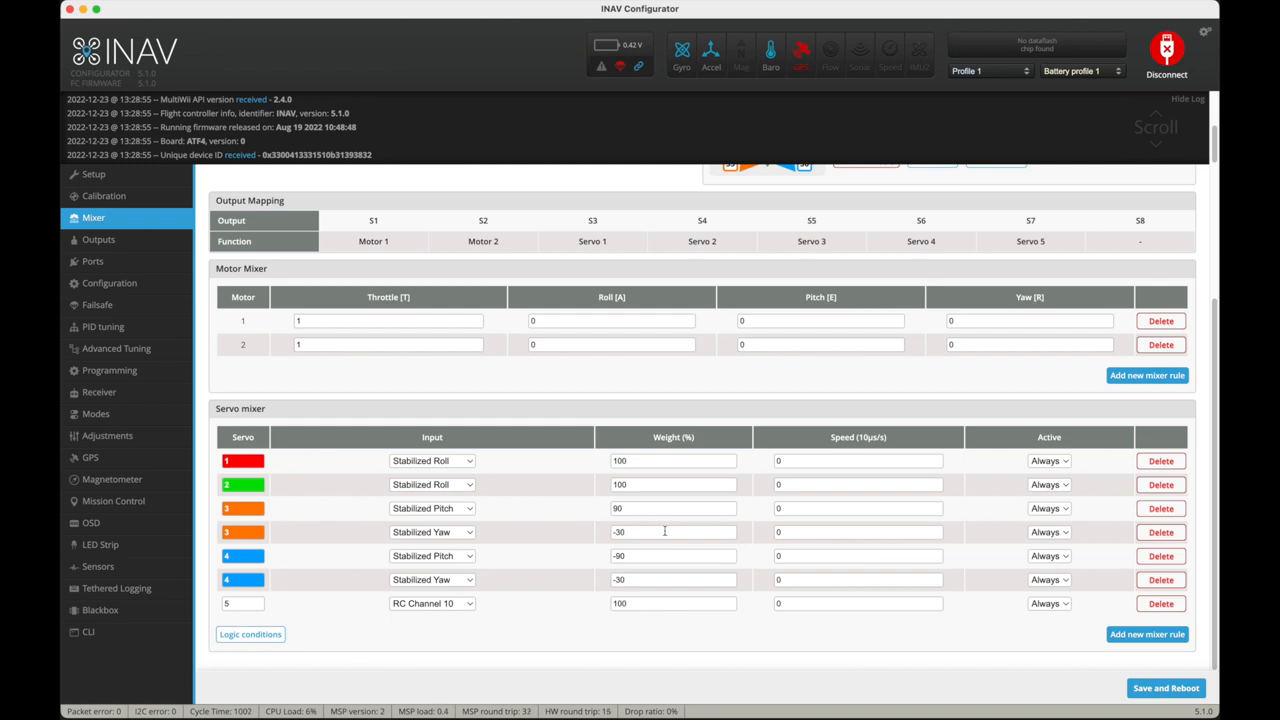
mouse_move(676, 532)
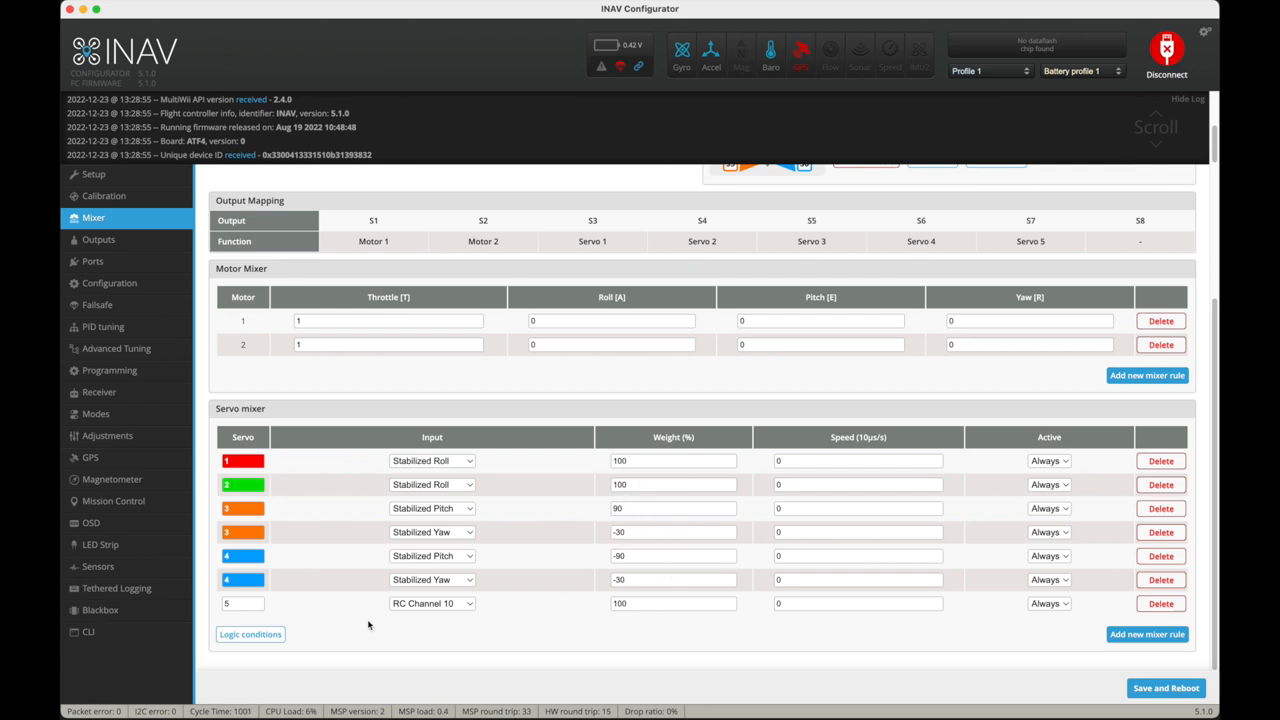
- Review the servo mixer rows, then move to the Ports page
click(672, 604)
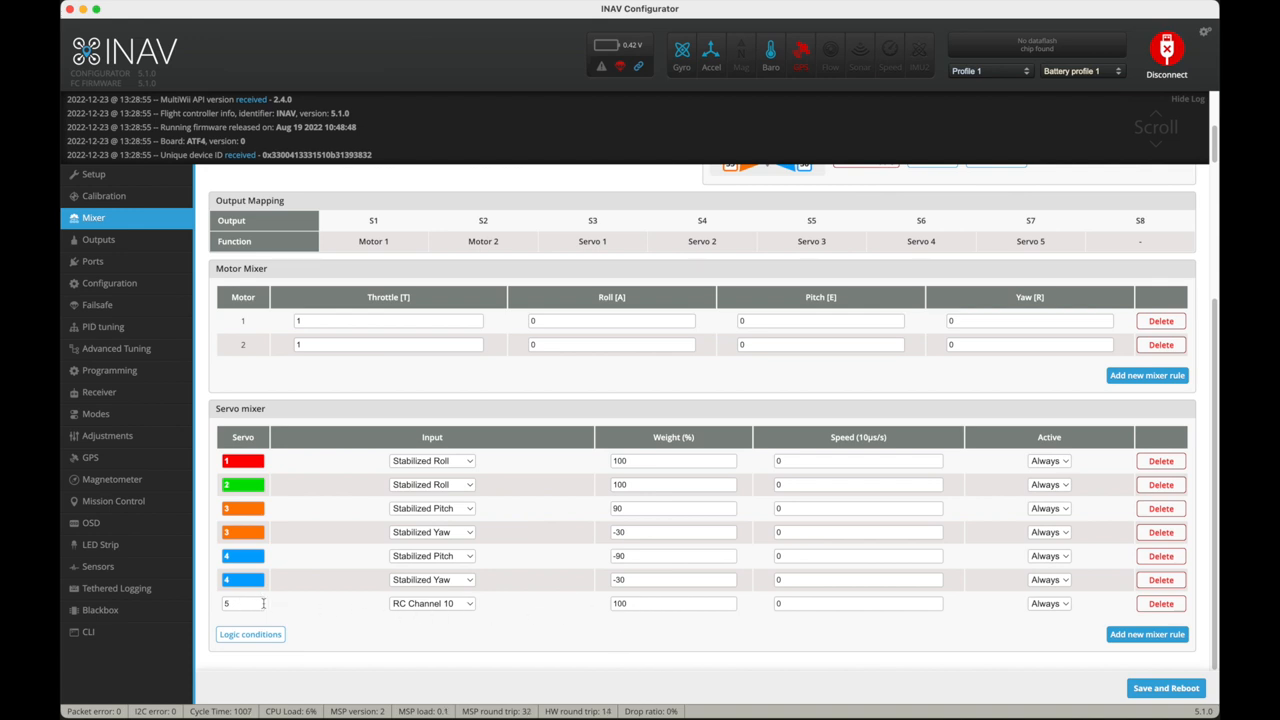
mouse_move(452, 608)
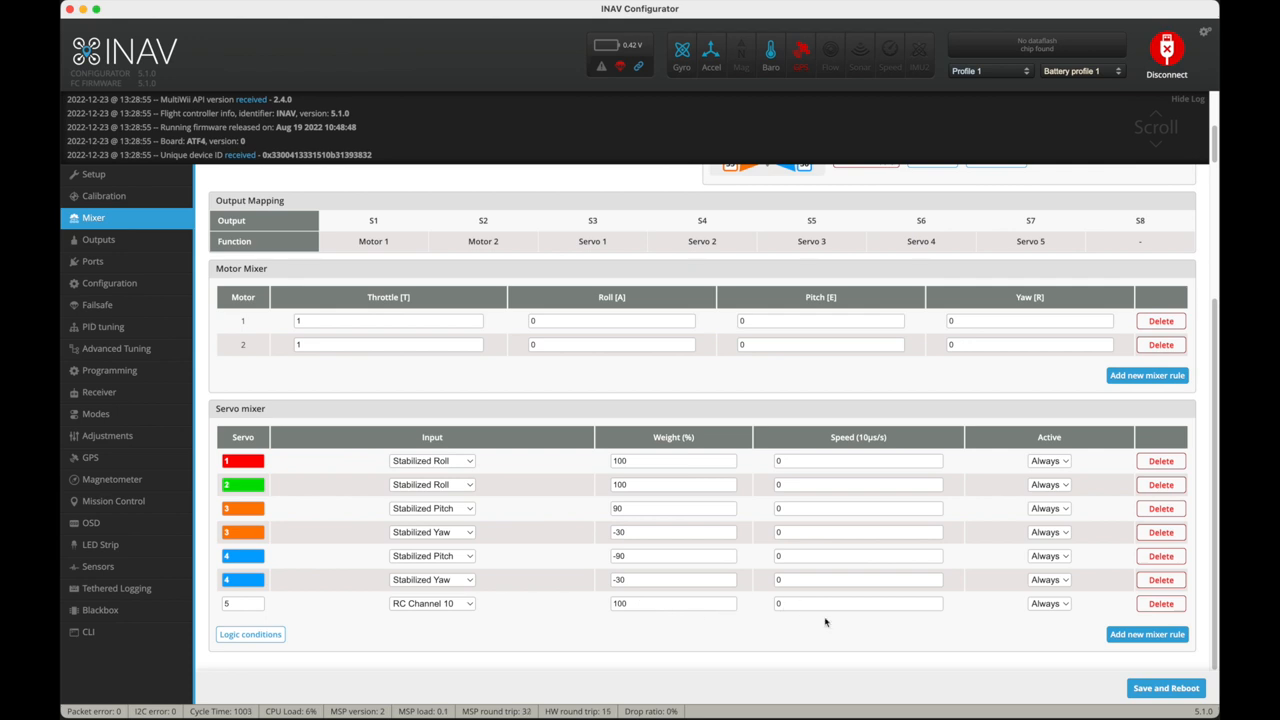
click(92, 260)
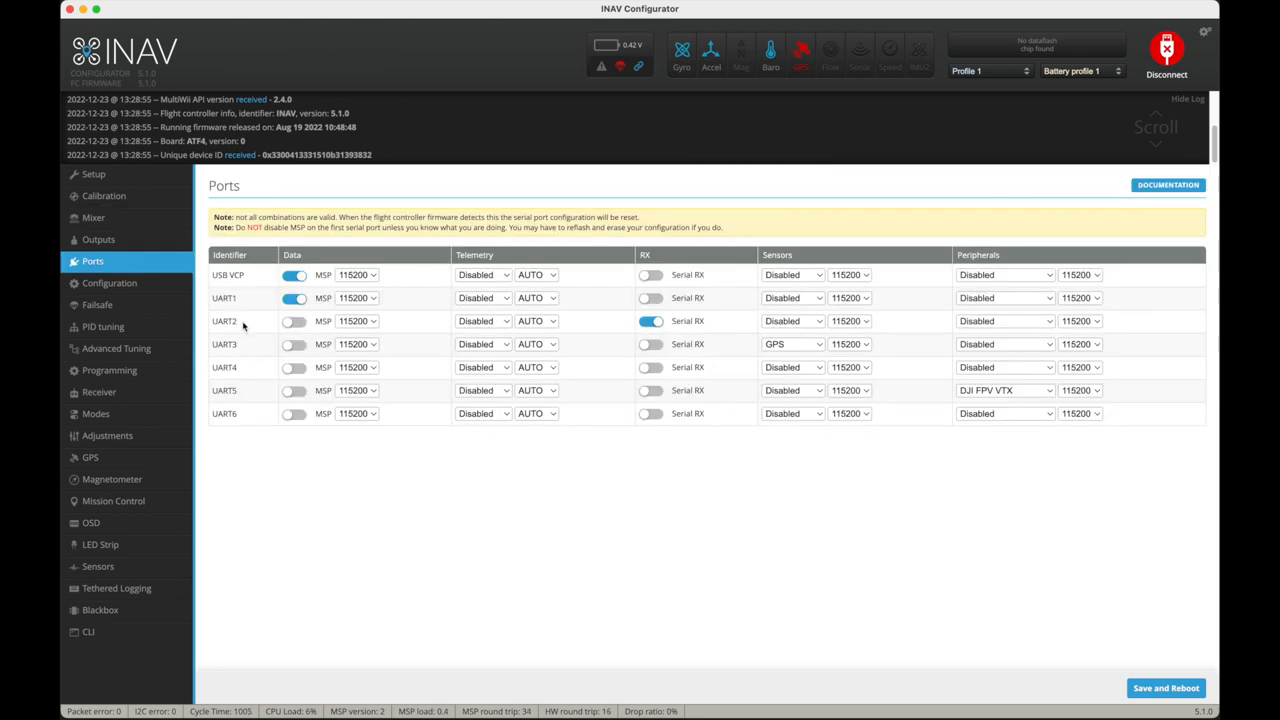
- Check the UART2 Serial RX toggle and move on to the Configuration page
click(648, 320)
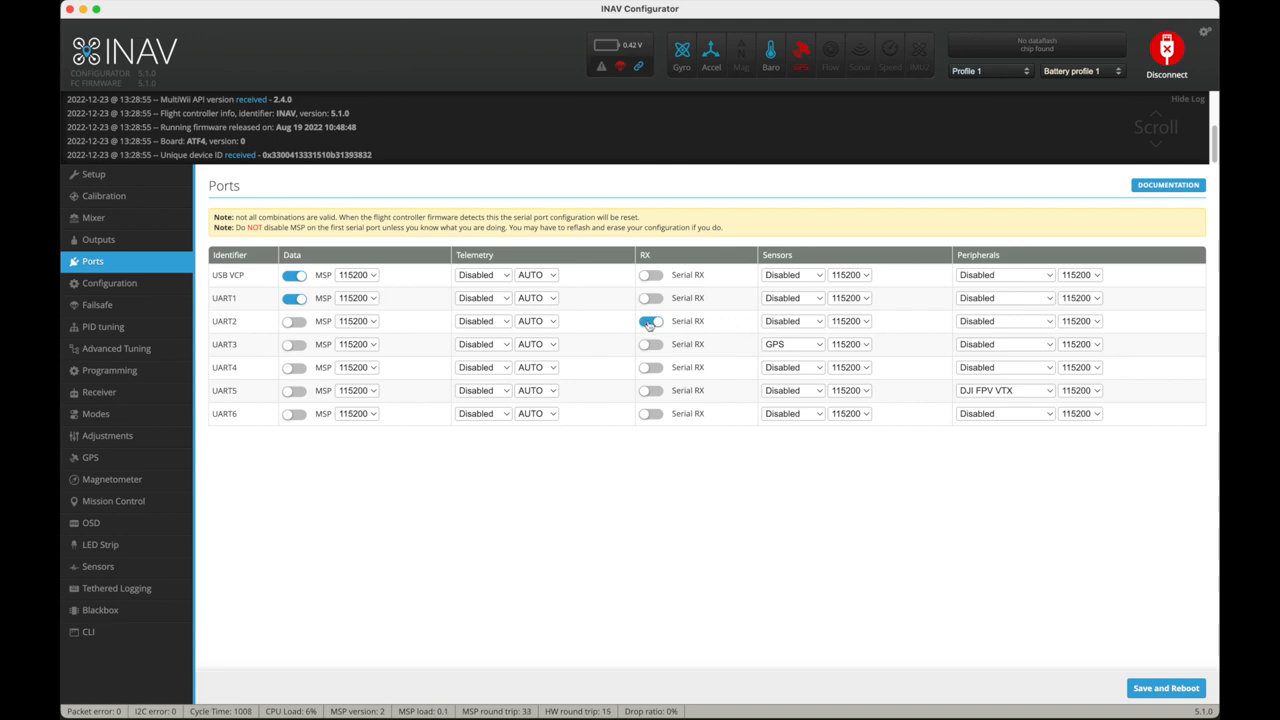
click(648, 320)
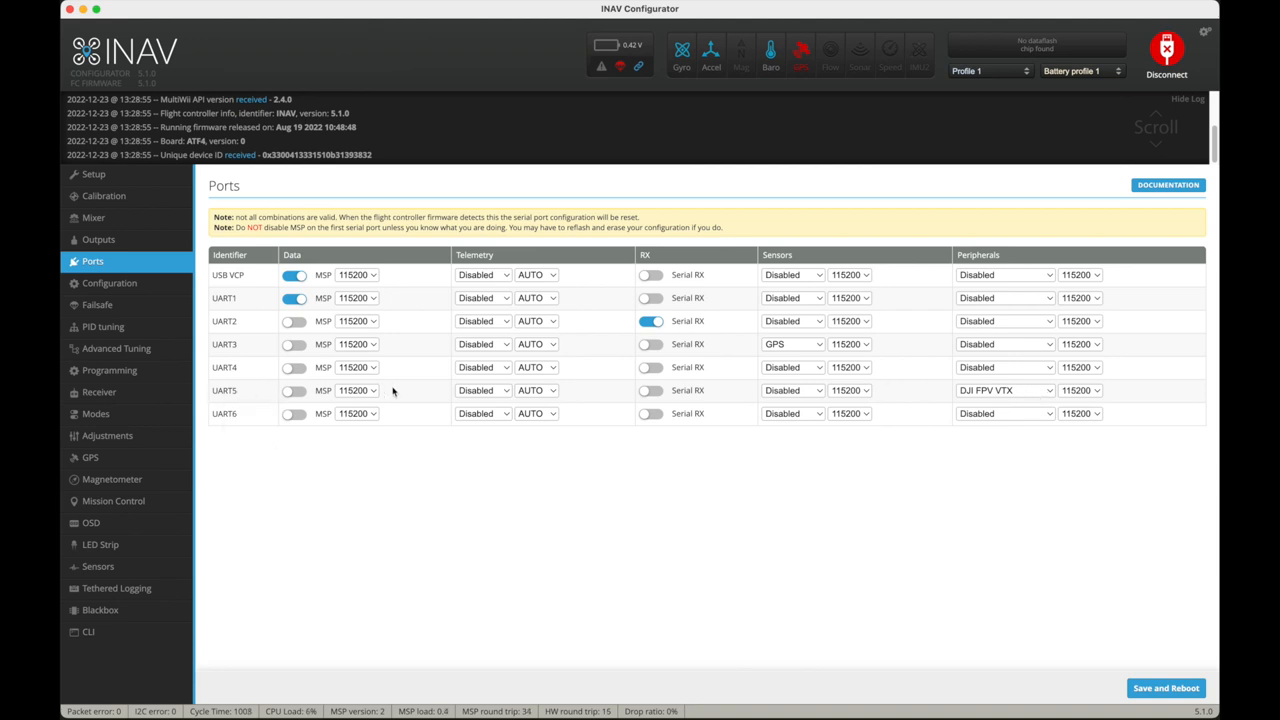
mouse_move(598, 400)
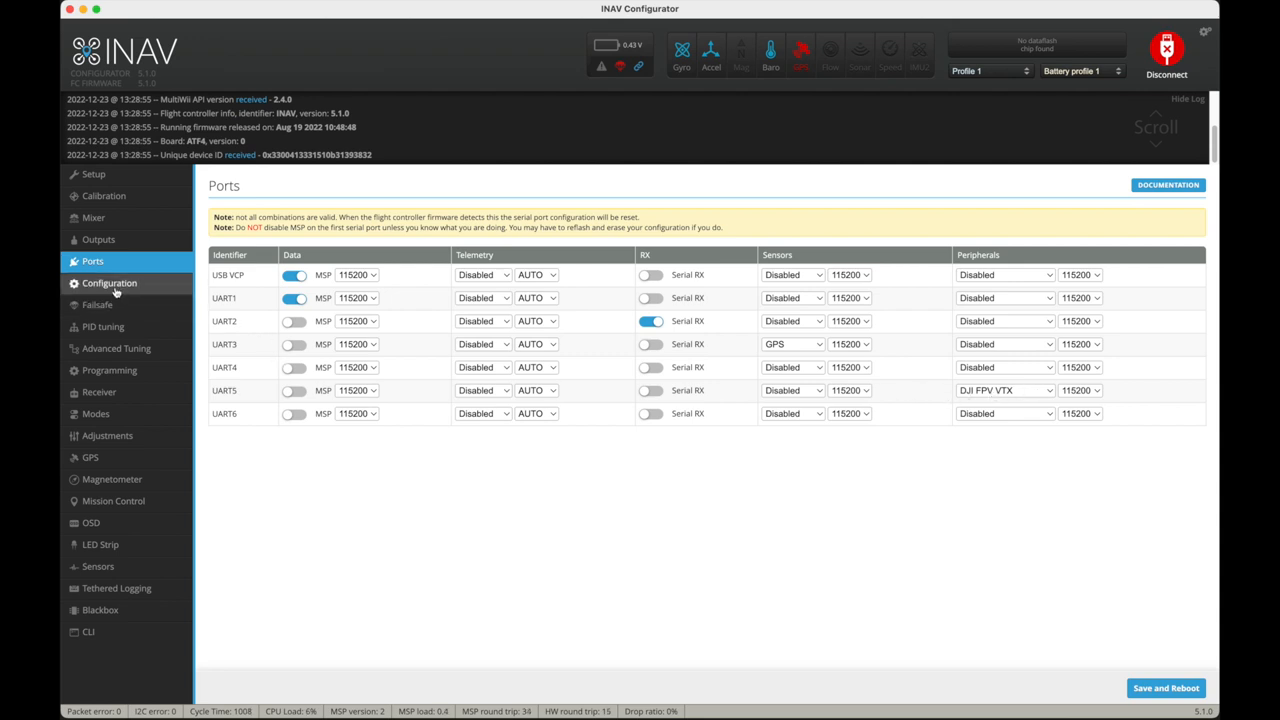
click(108, 284)
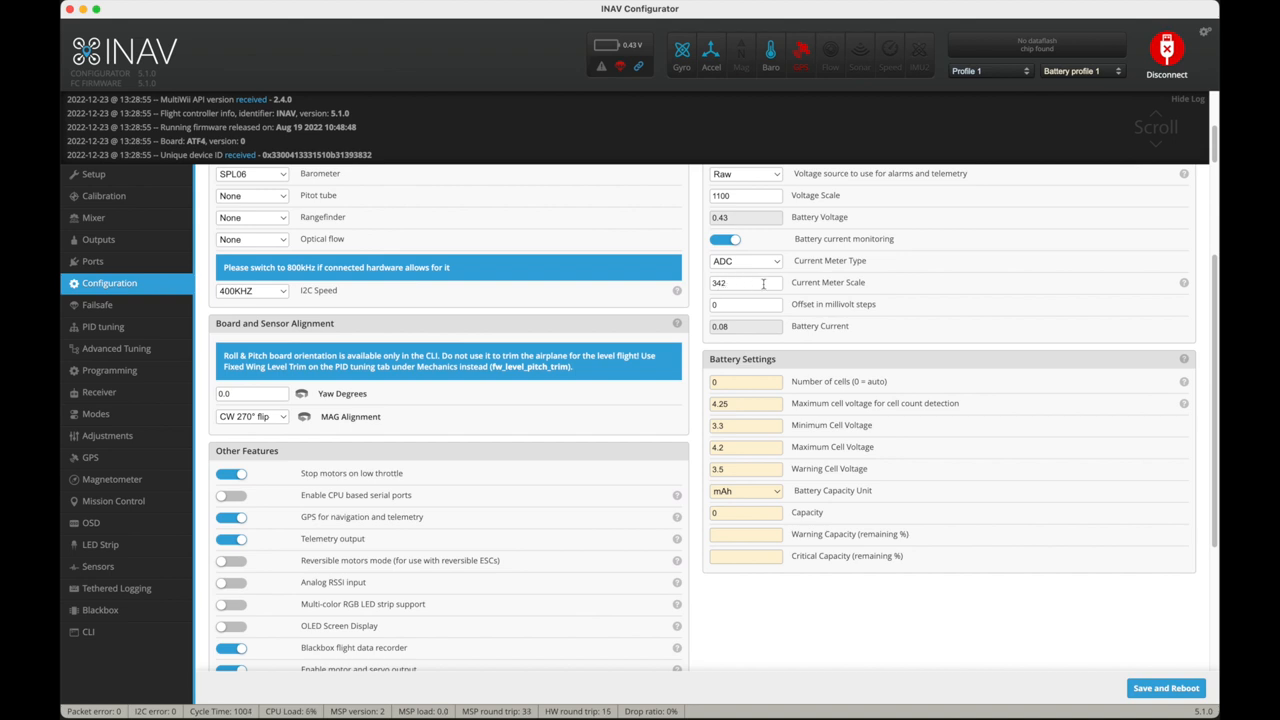
- Go to the PID tuning page with roll, pitch and yaw gains
click(102, 326)
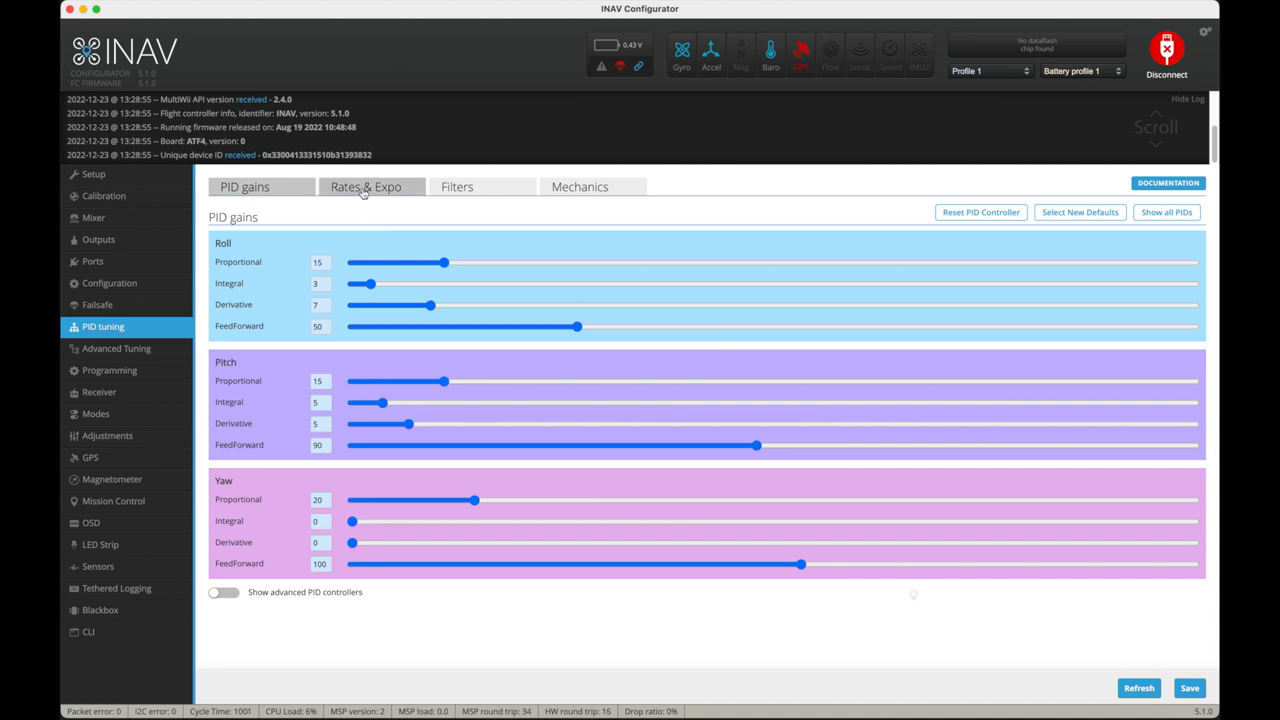
mouse_move(416, 188)
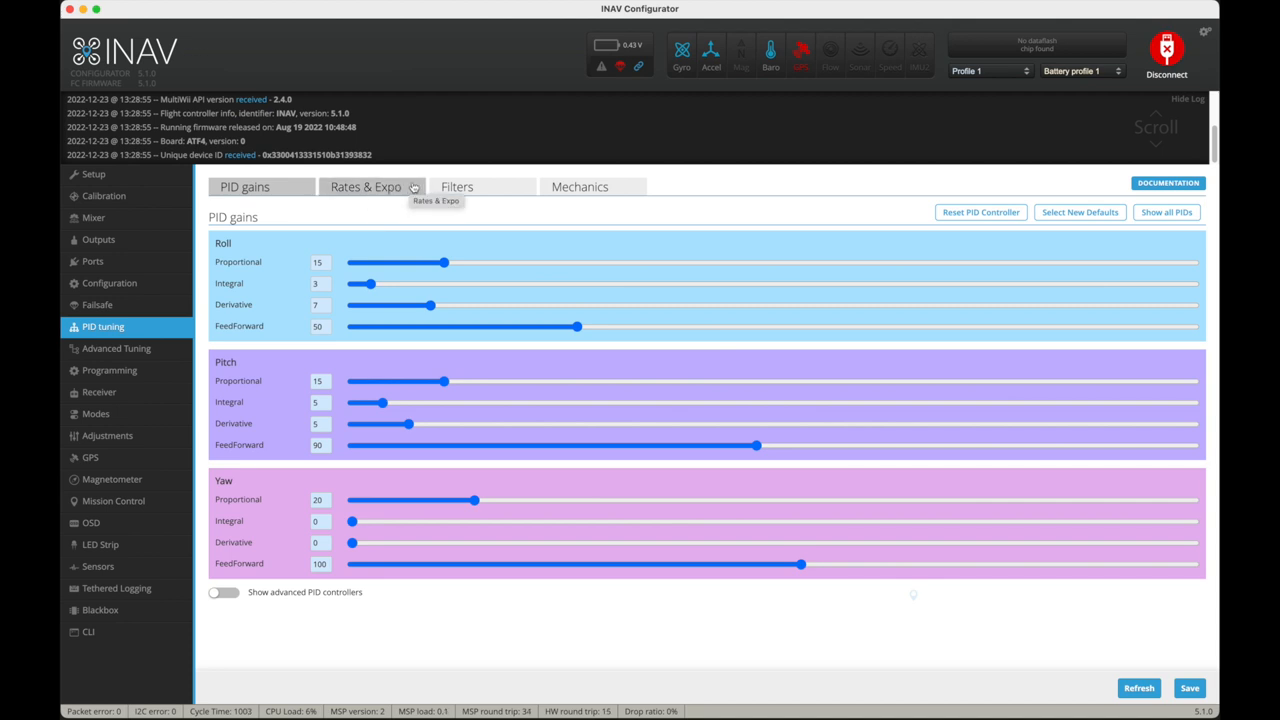
- Review Rates & Expo and Mechanics with Level Trim, then go to Advanced Tuning
click(366, 188)
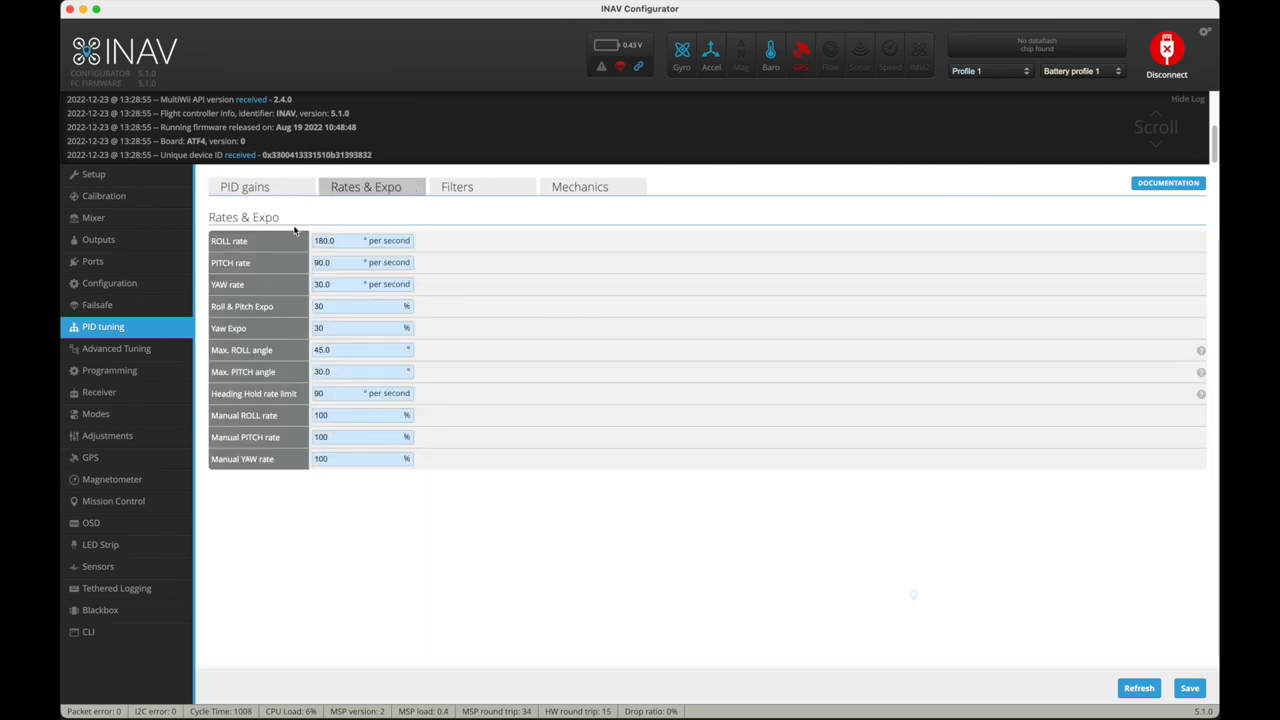
mouse_move(344, 274)
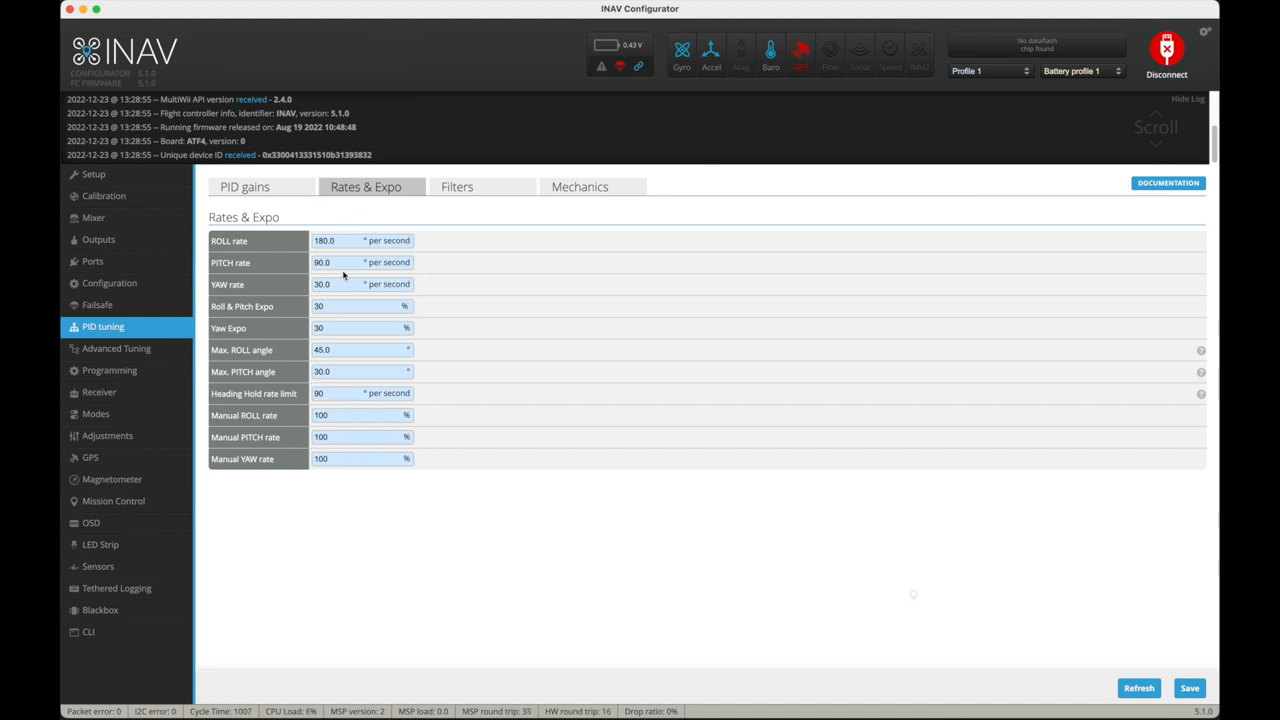
mouse_move(278, 240)
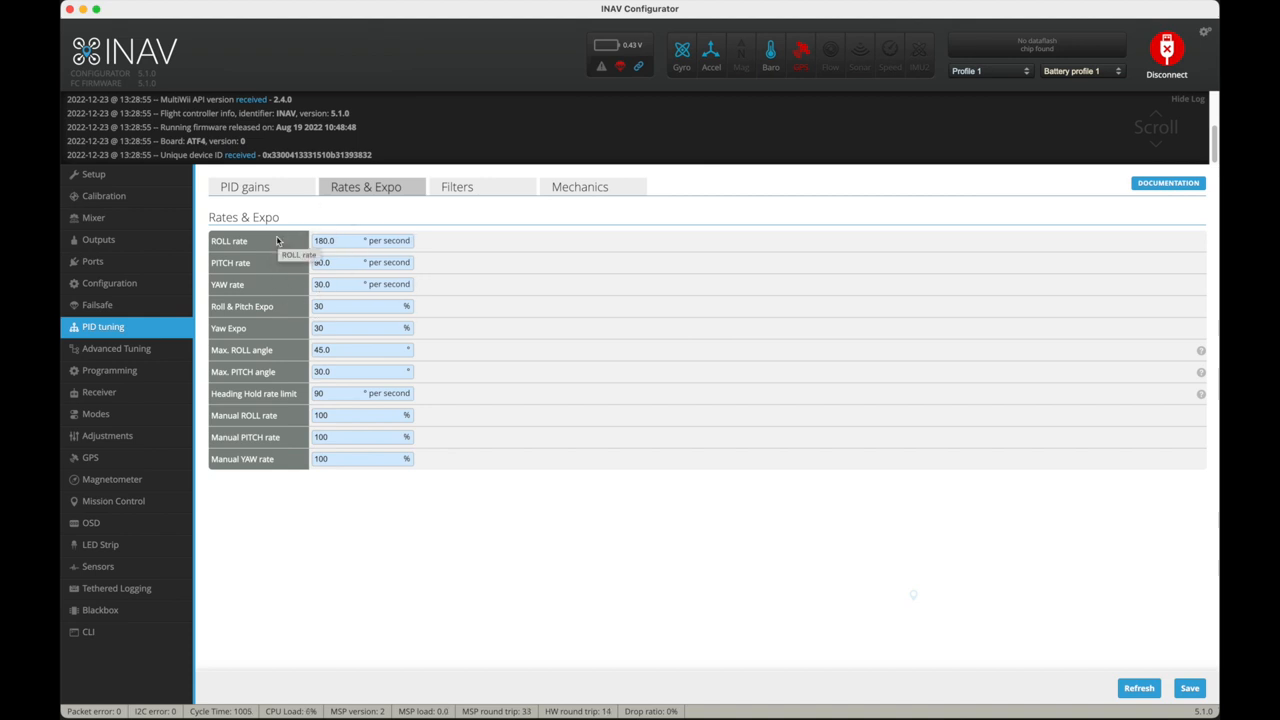
mouse_move(288, 266)
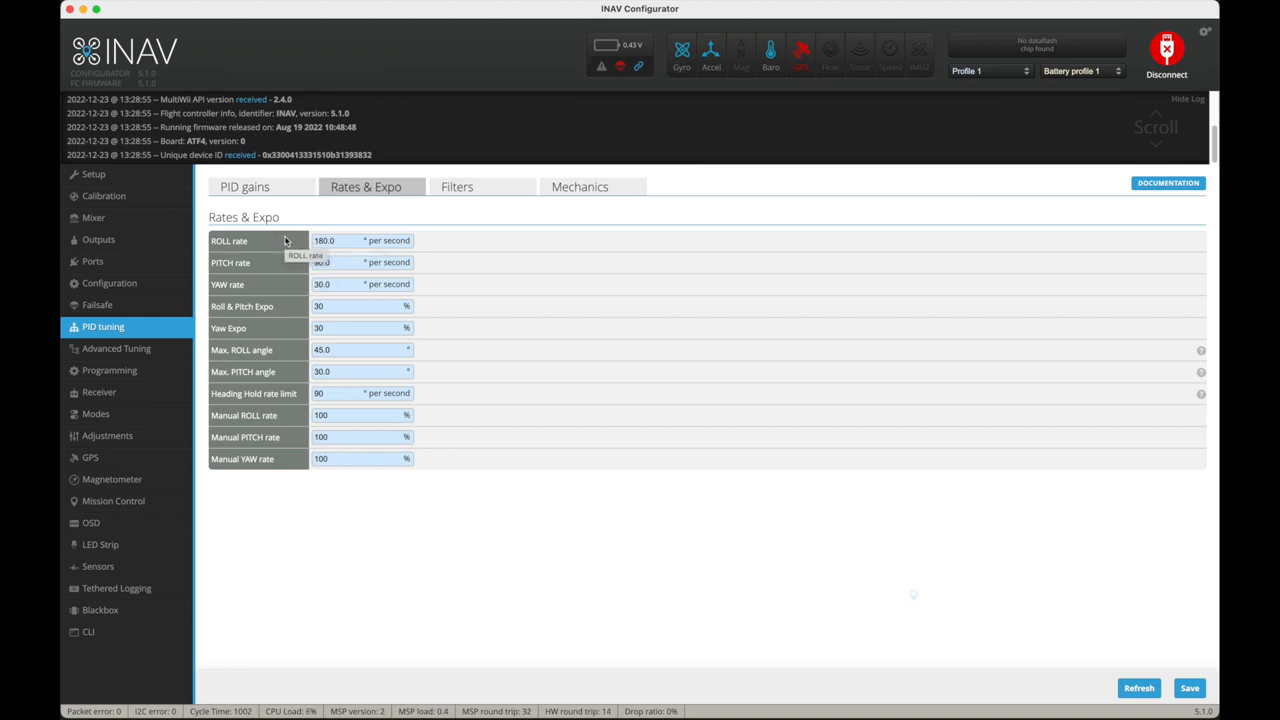
click(580, 188)
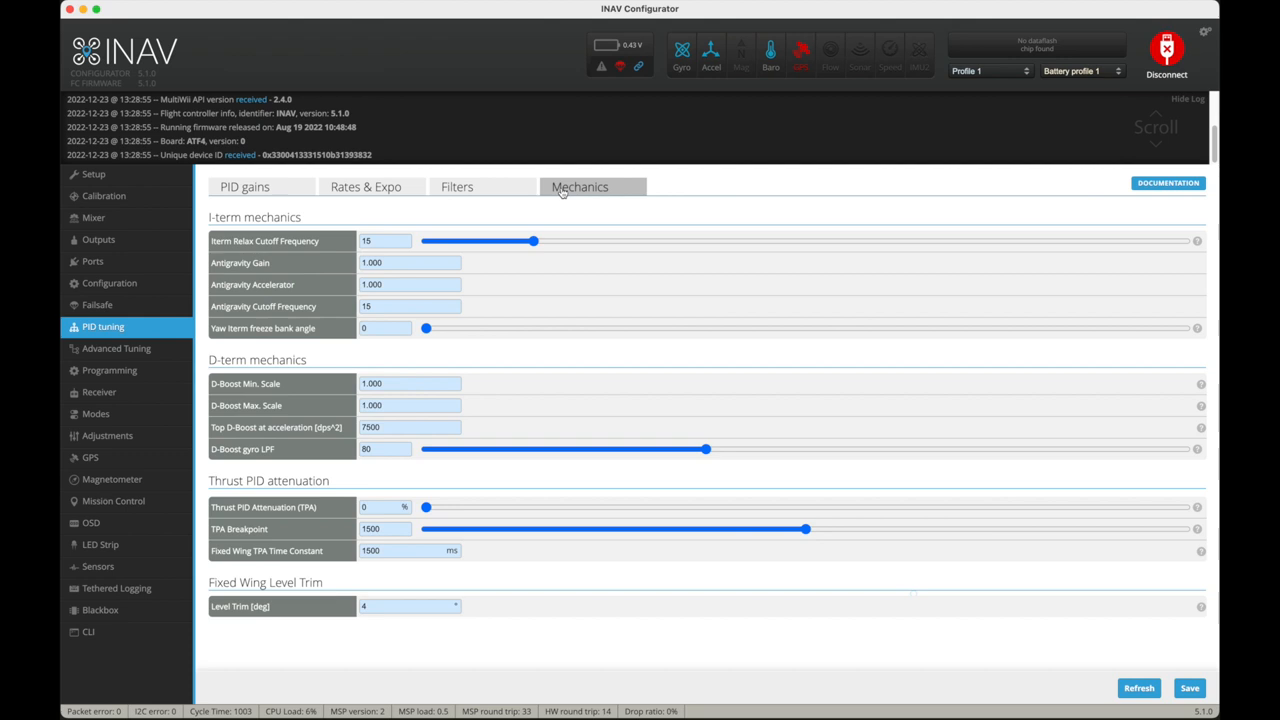
click(408, 604)
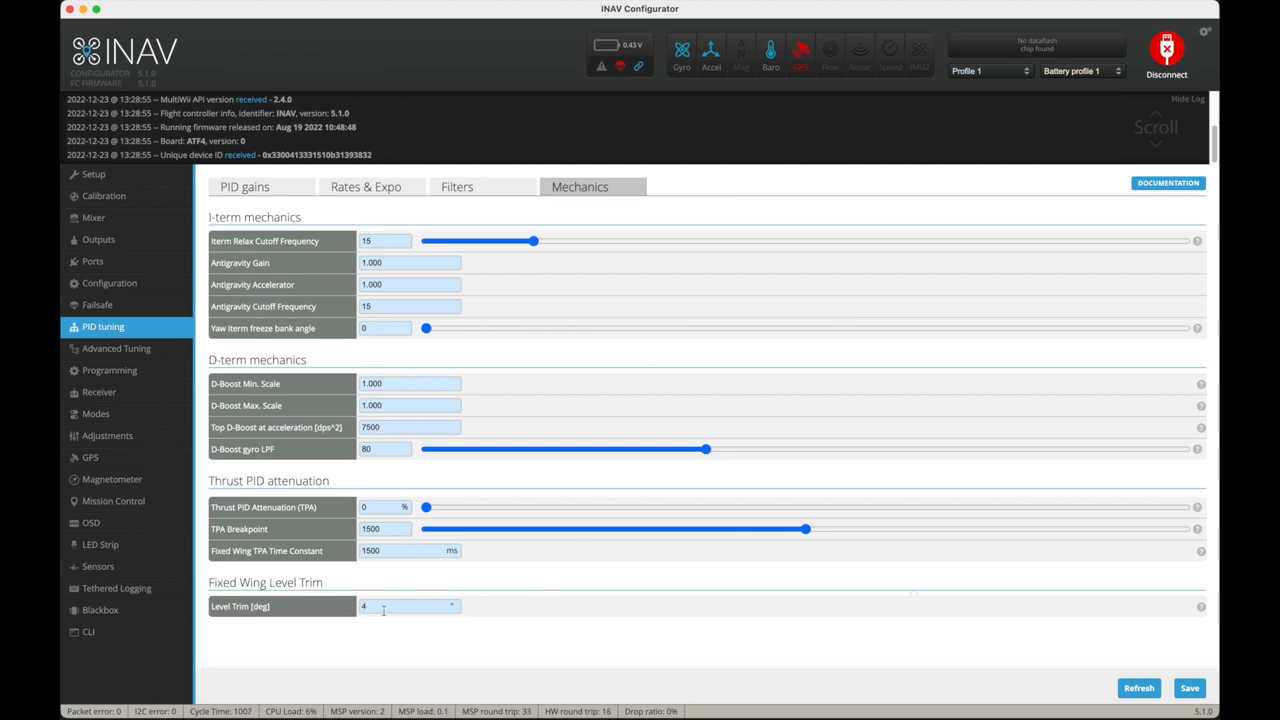
click(116, 348)
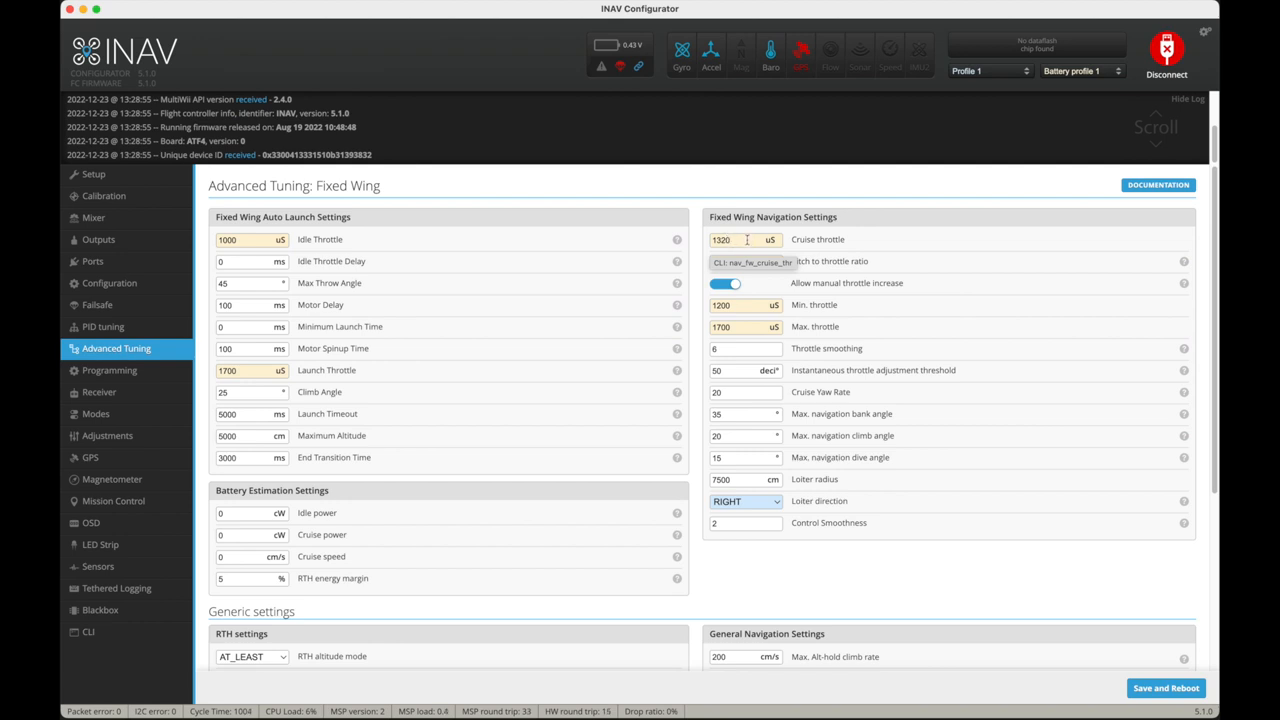
- Check Cruise Throttle, then go to the Receiver page with CRSF channel values
click(744, 260)
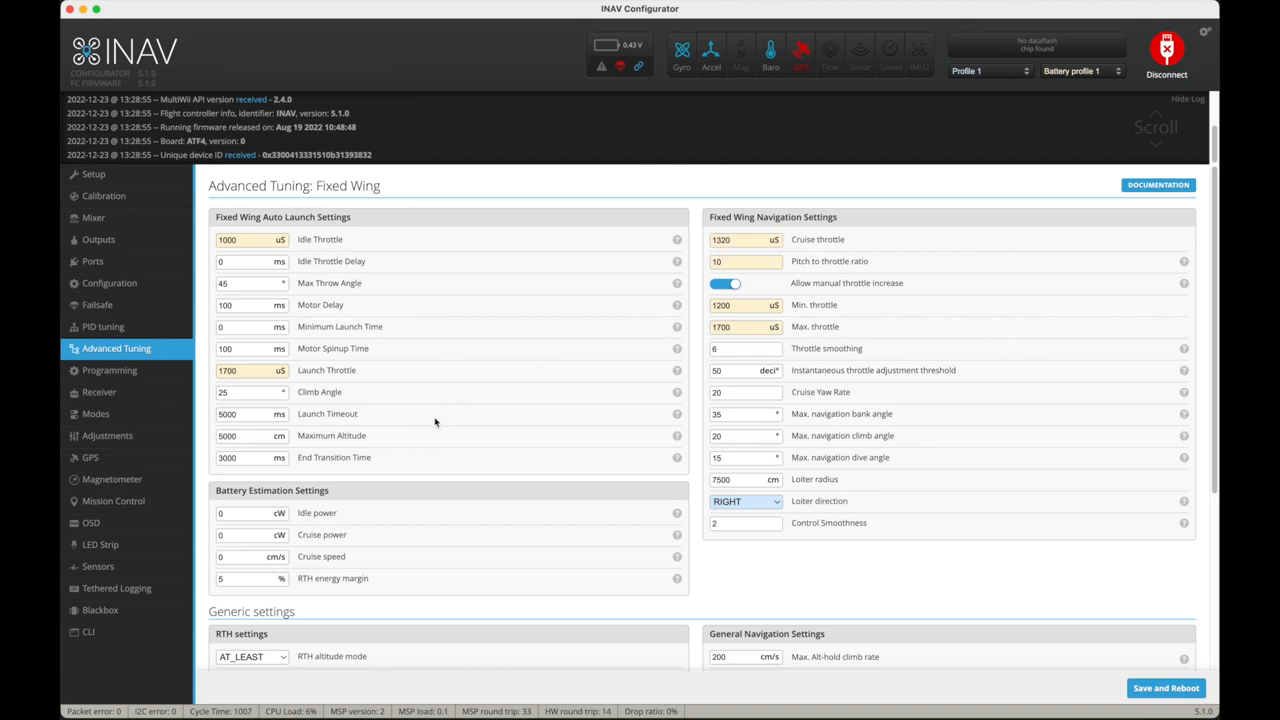
click(100, 390)
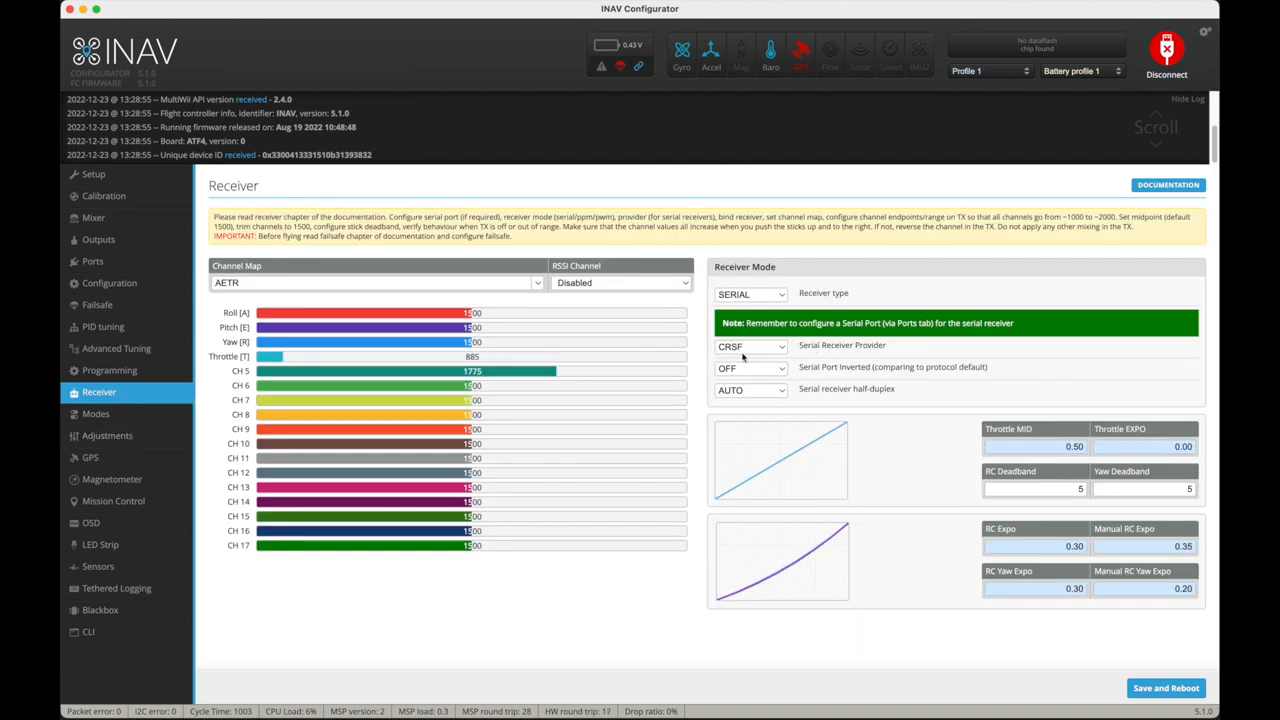
mouse_move(120, 414)
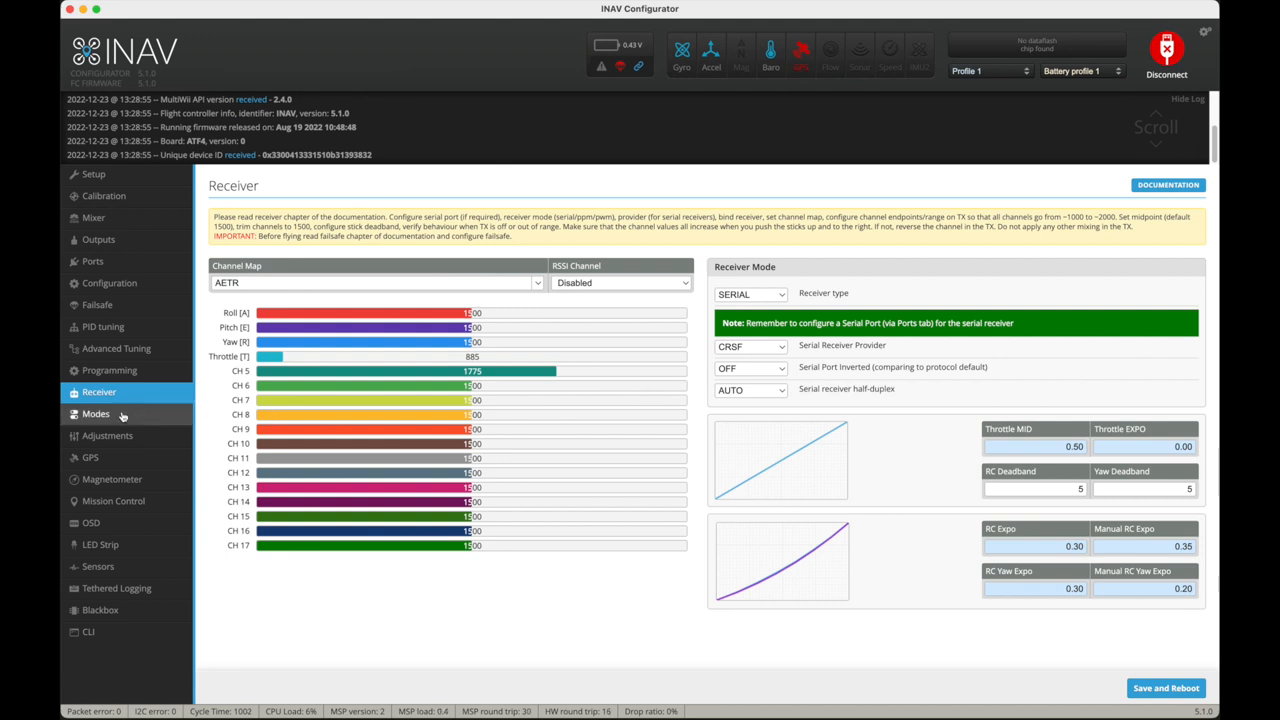
- Show the Modes page listing ARM, ANGLE, MANUAL, NAV CRUISE and AUTO TUNE ranges
click(96, 414)
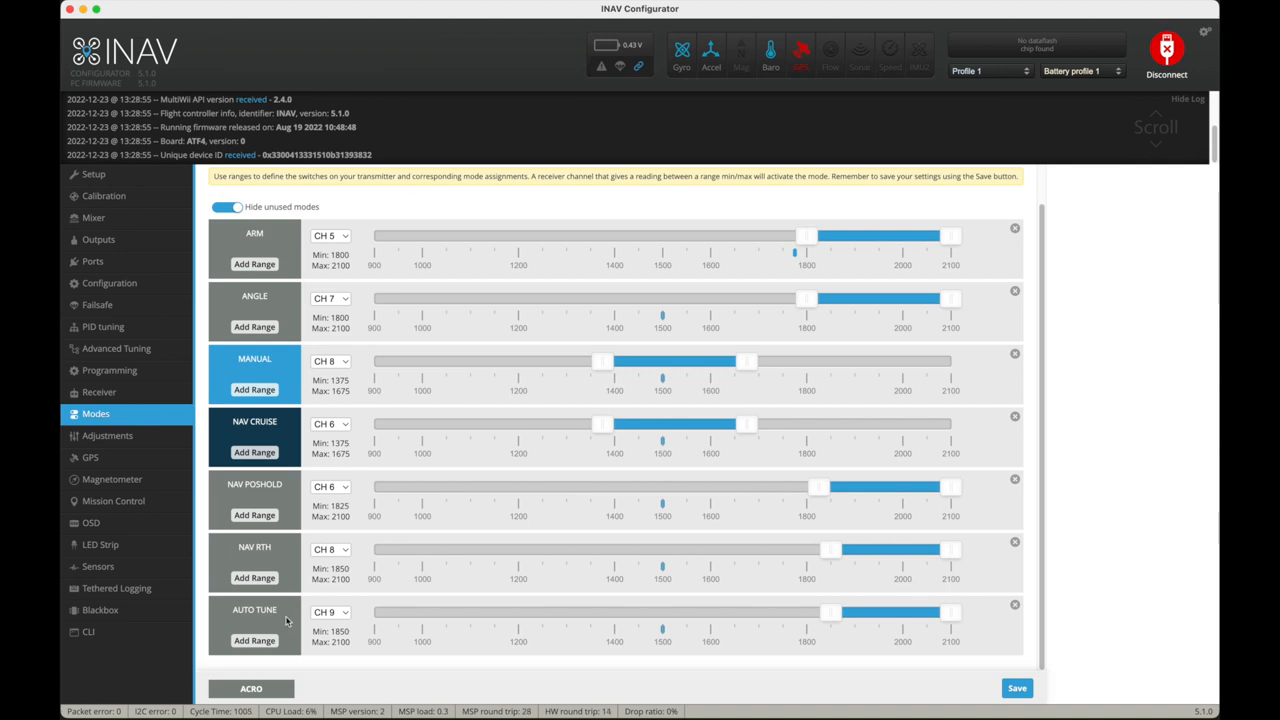
- Show the GPS page with UBLOX7 protocol, Galileo and the location map
click(90, 456)
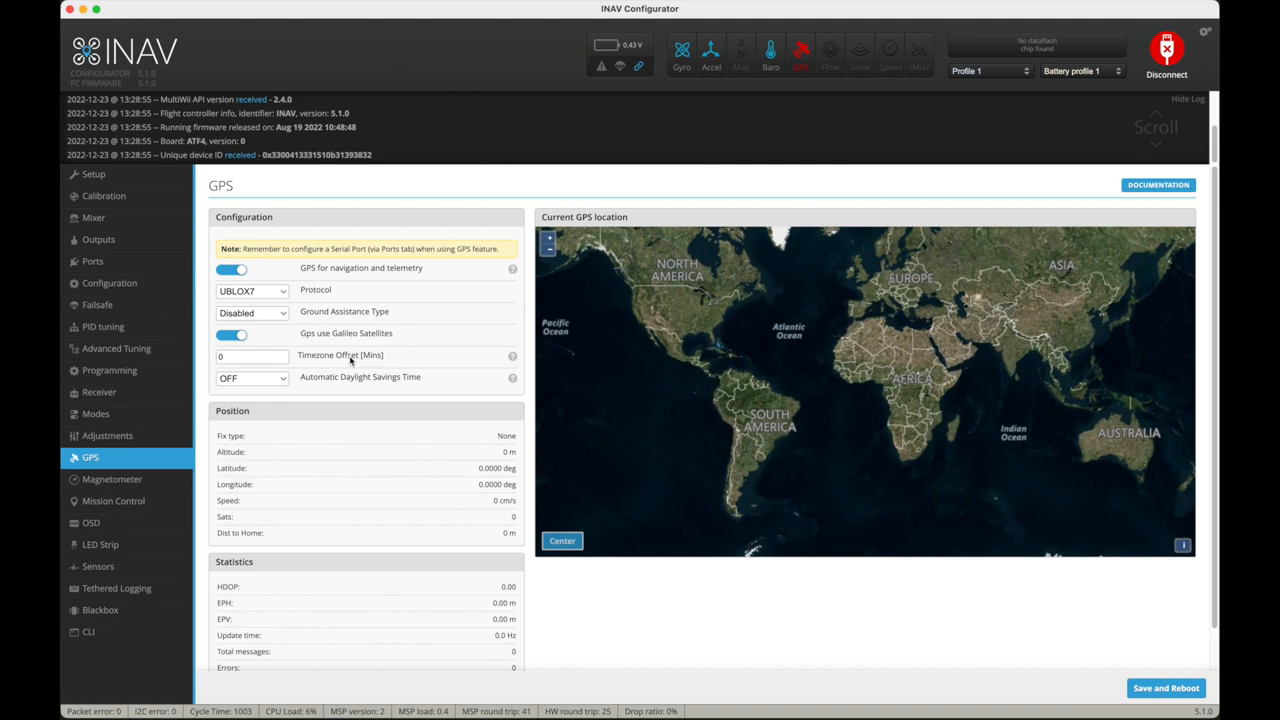
mouse_move(464, 312)
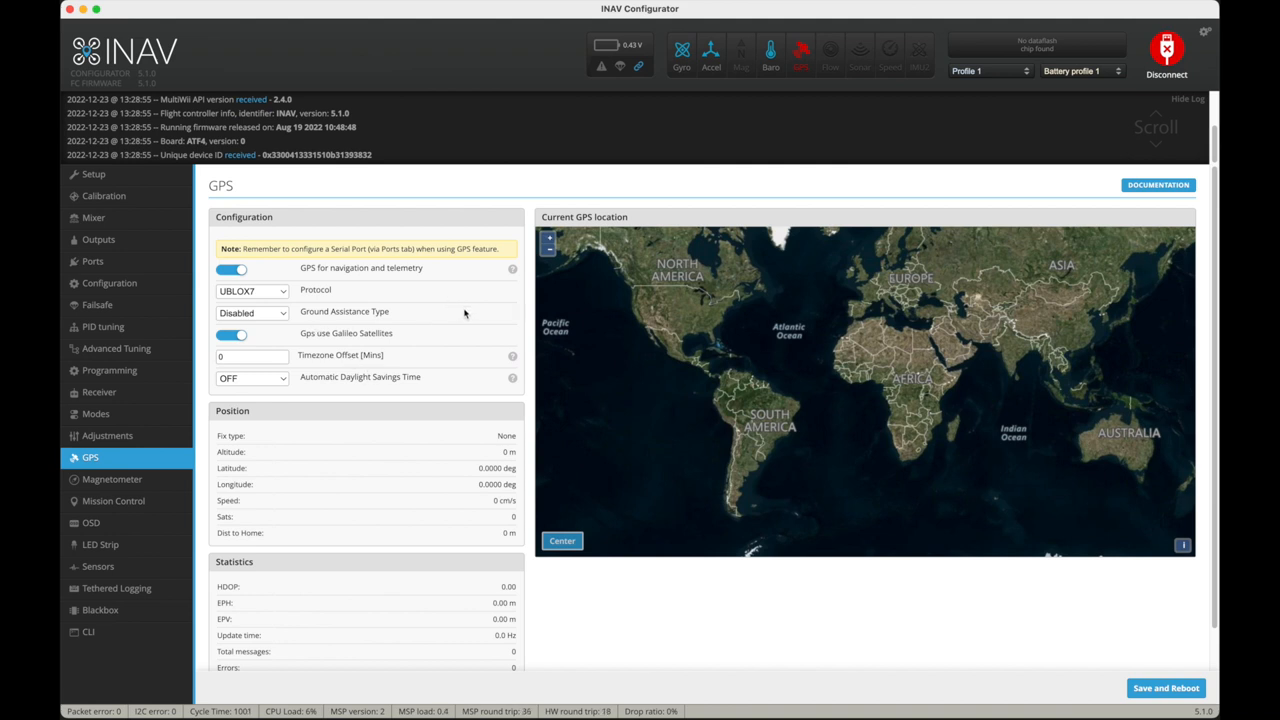
mouse_move(288, 220)
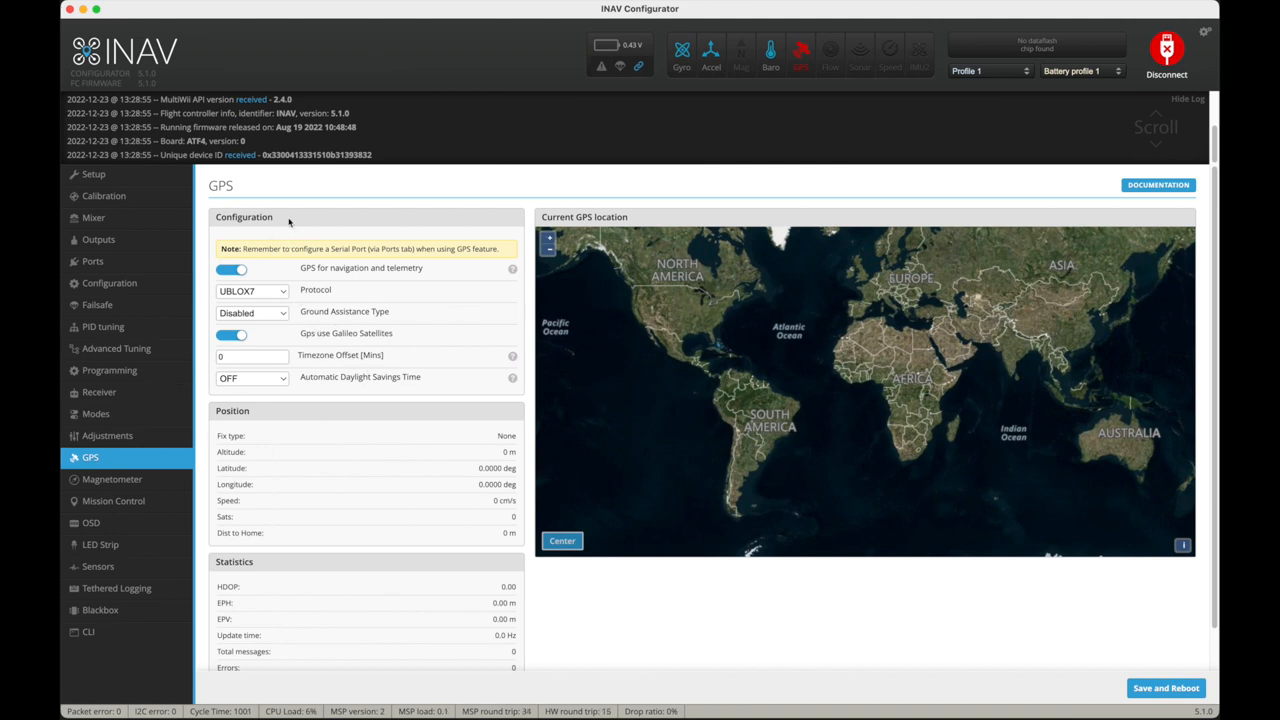
mouse_move(456, 312)
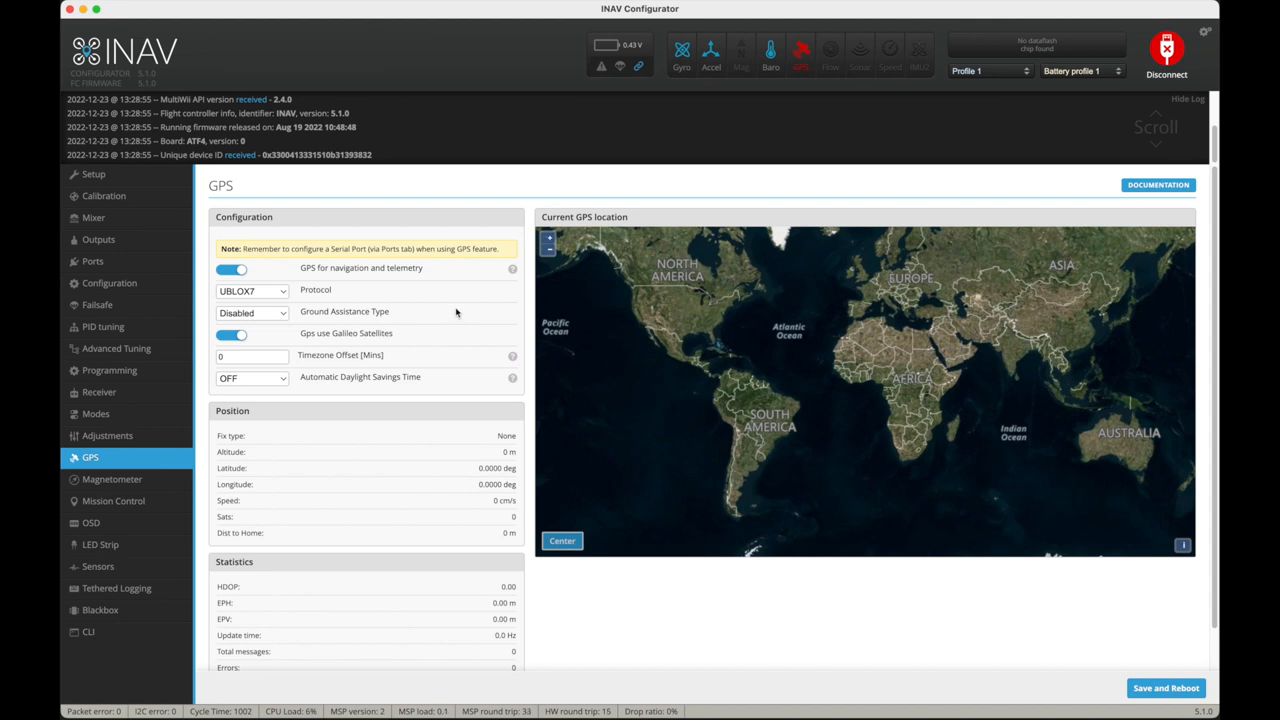
mouse_move(466, 328)
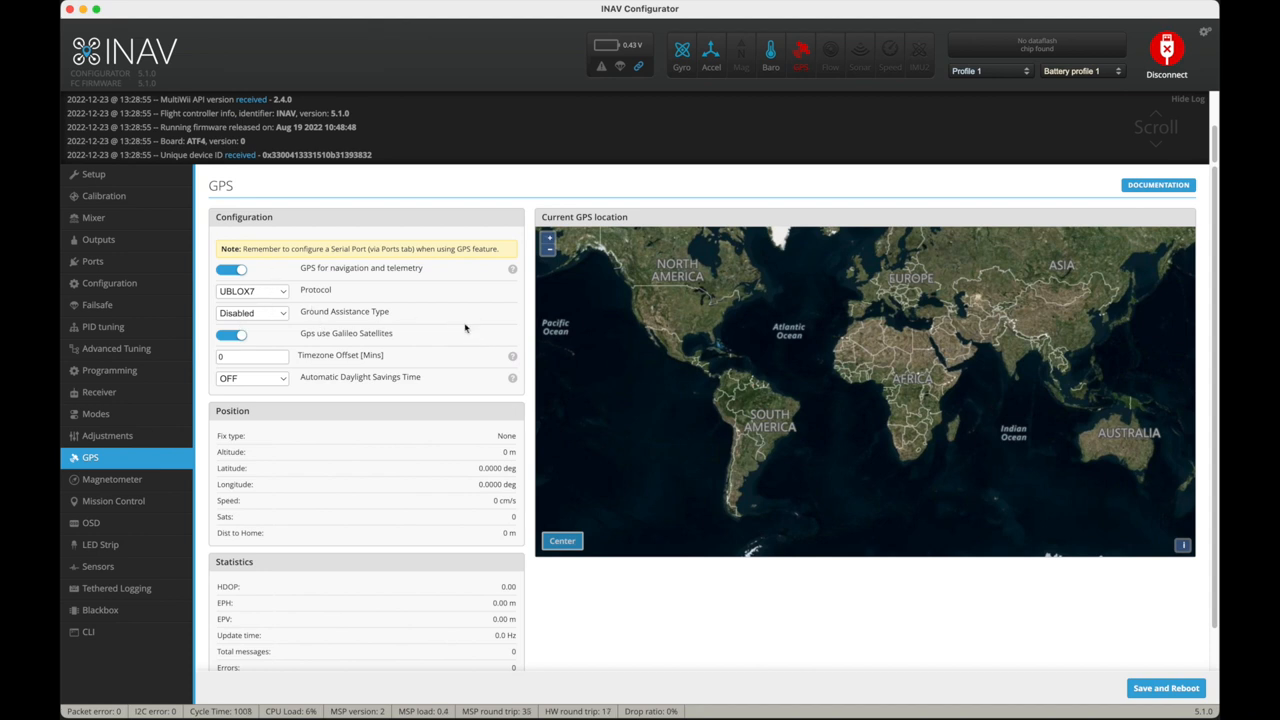
mouse_move(456, 312)
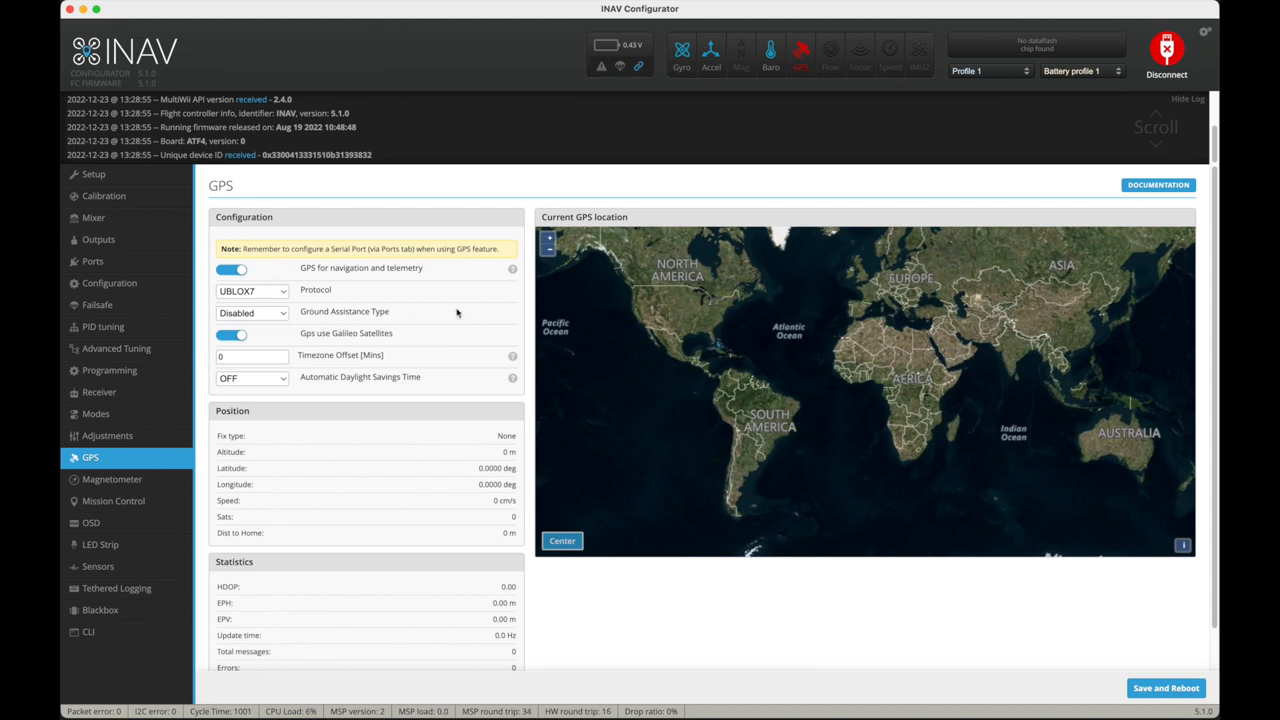
- Show the OSD page with layout preview, element list and DJI HD settings
click(90, 524)
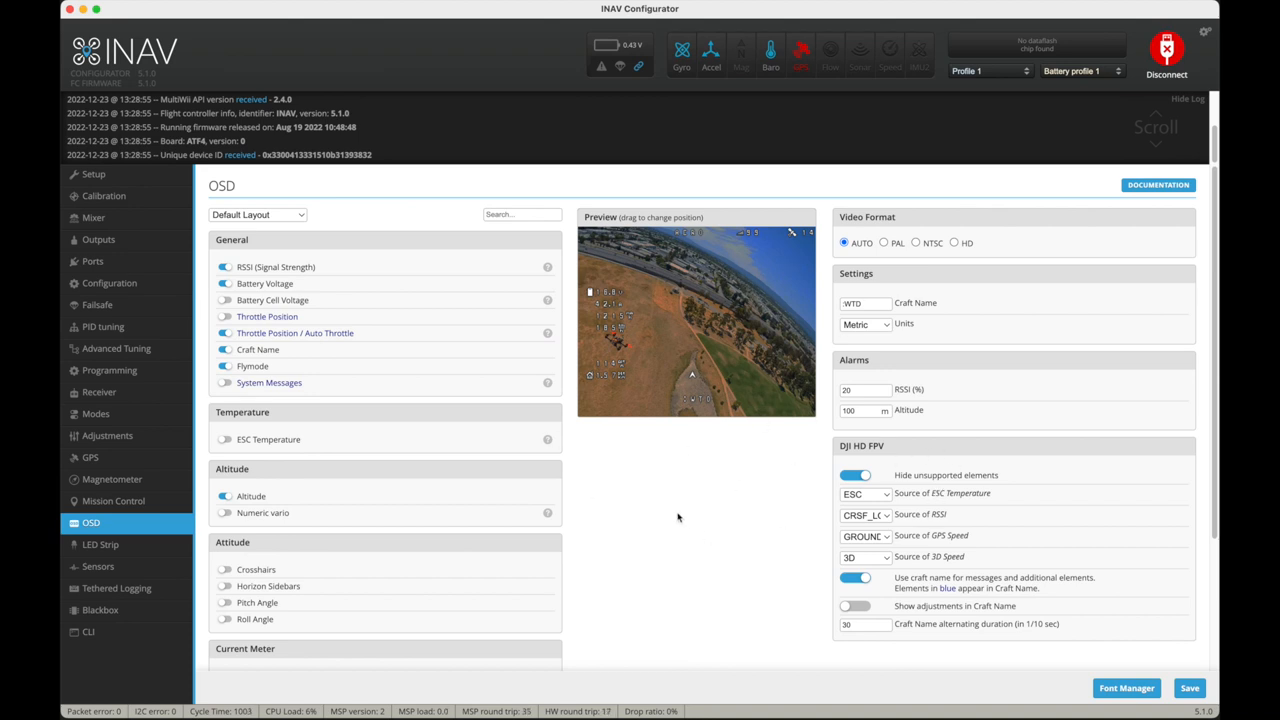
mouse_move(708, 460)
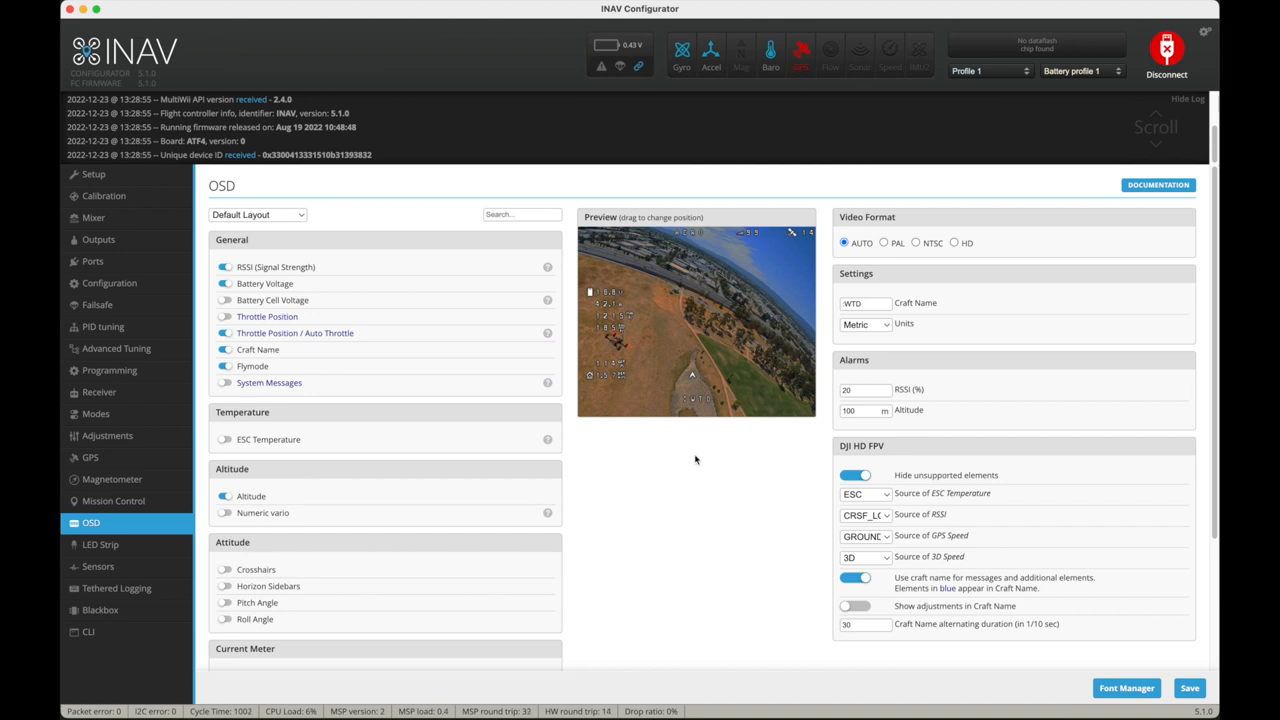
mouse_move(700, 458)
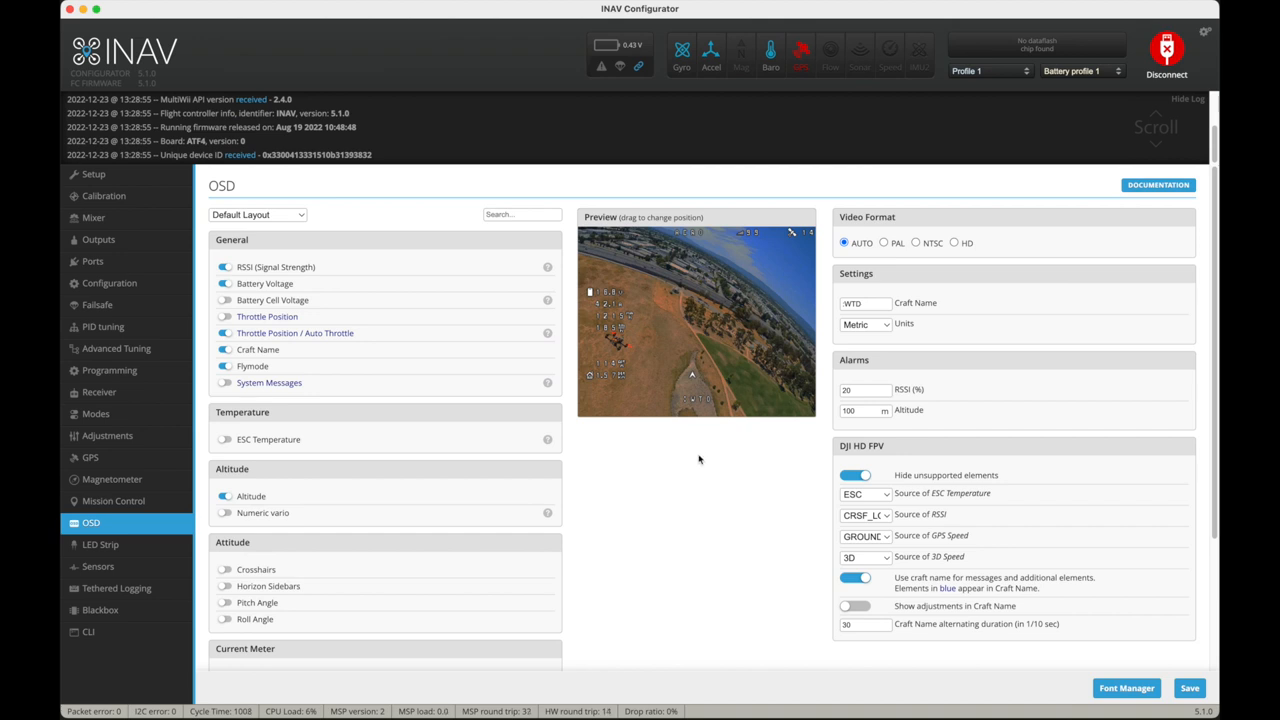
mouse_move(916, 450)
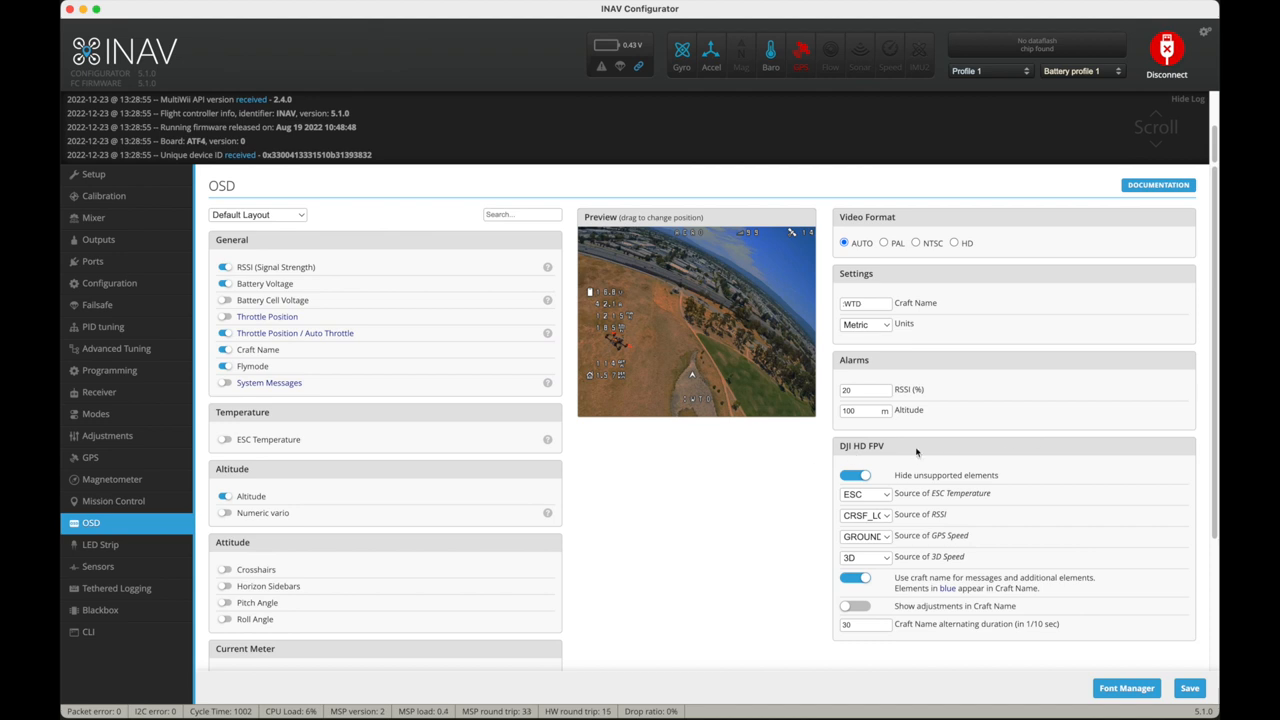
mouse_move(704, 456)
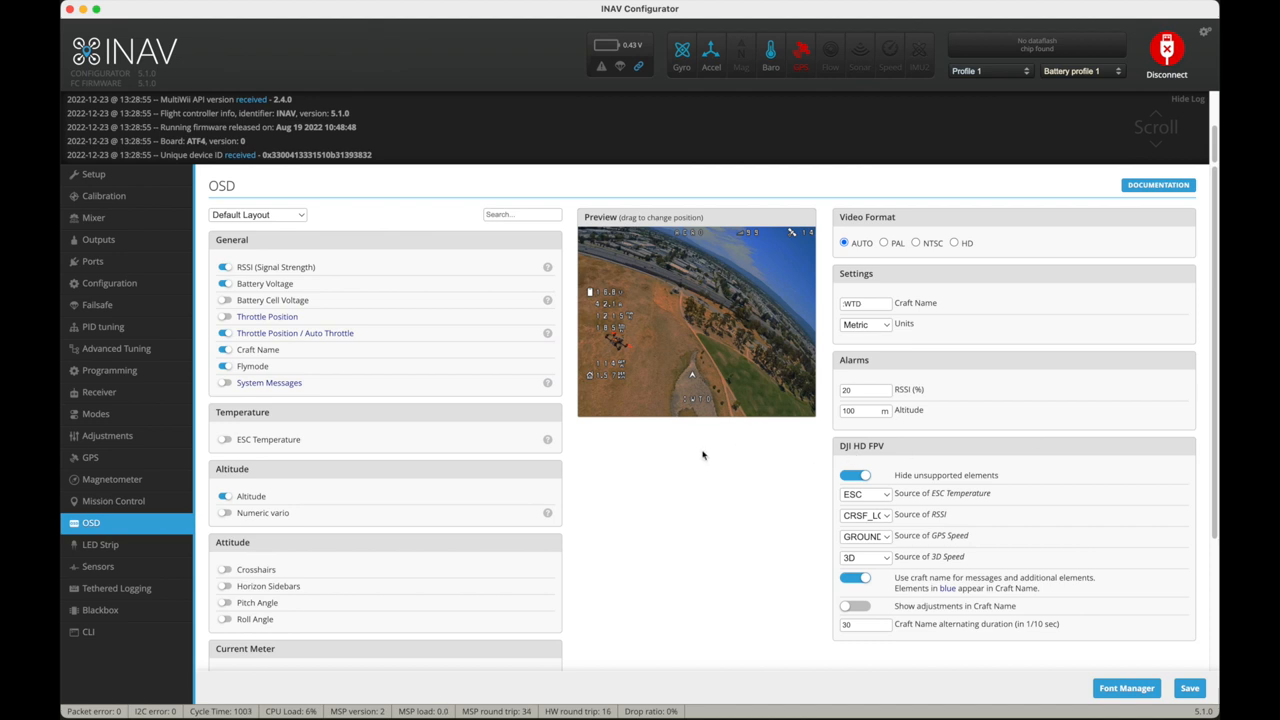
mouse_move(688, 472)
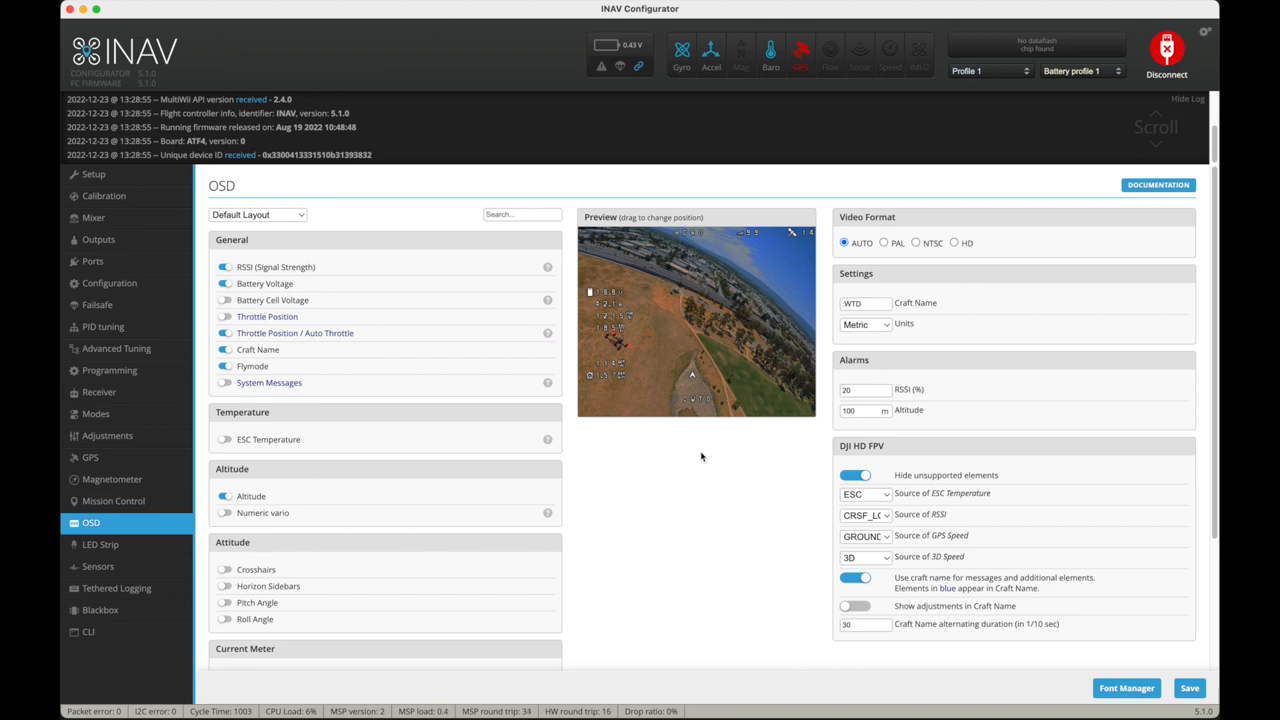
mouse_move(768, 312)
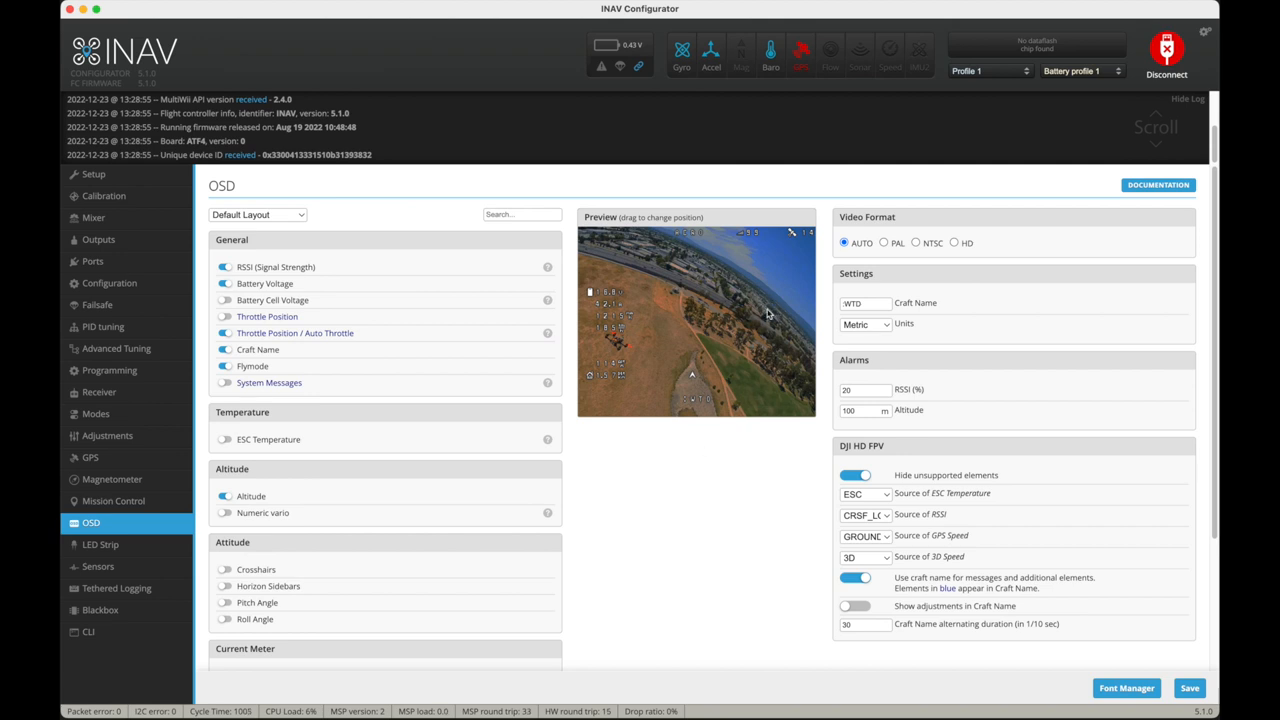
mouse_move(700, 462)
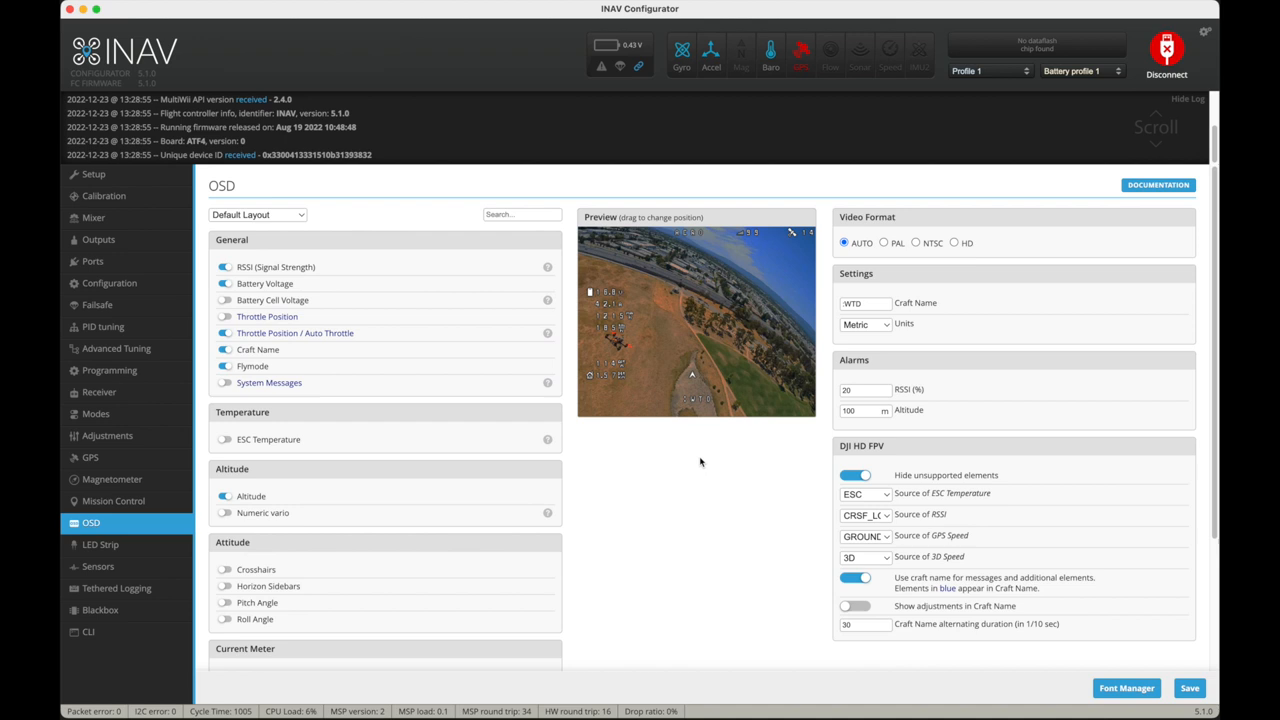
mouse_move(700, 460)
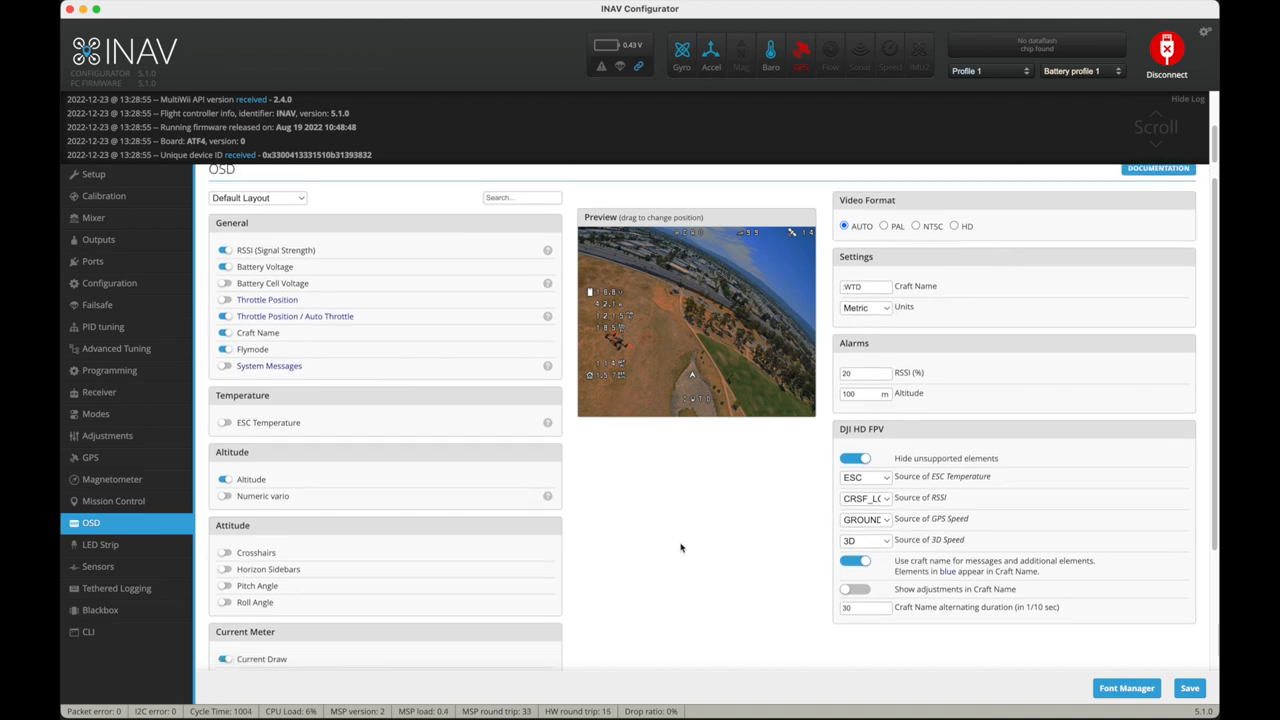
- Show the CLI settings dump and scroll to its final save and batch end lines
click(88, 636)
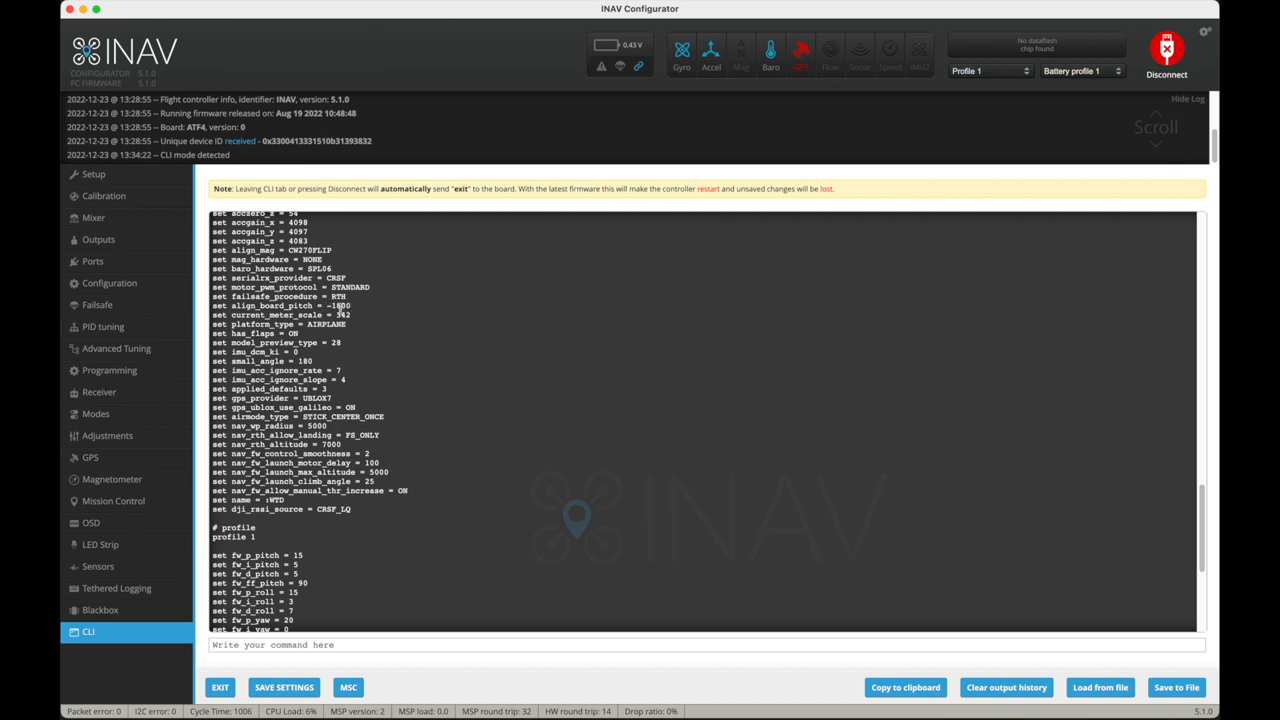
mouse_move(348, 328)
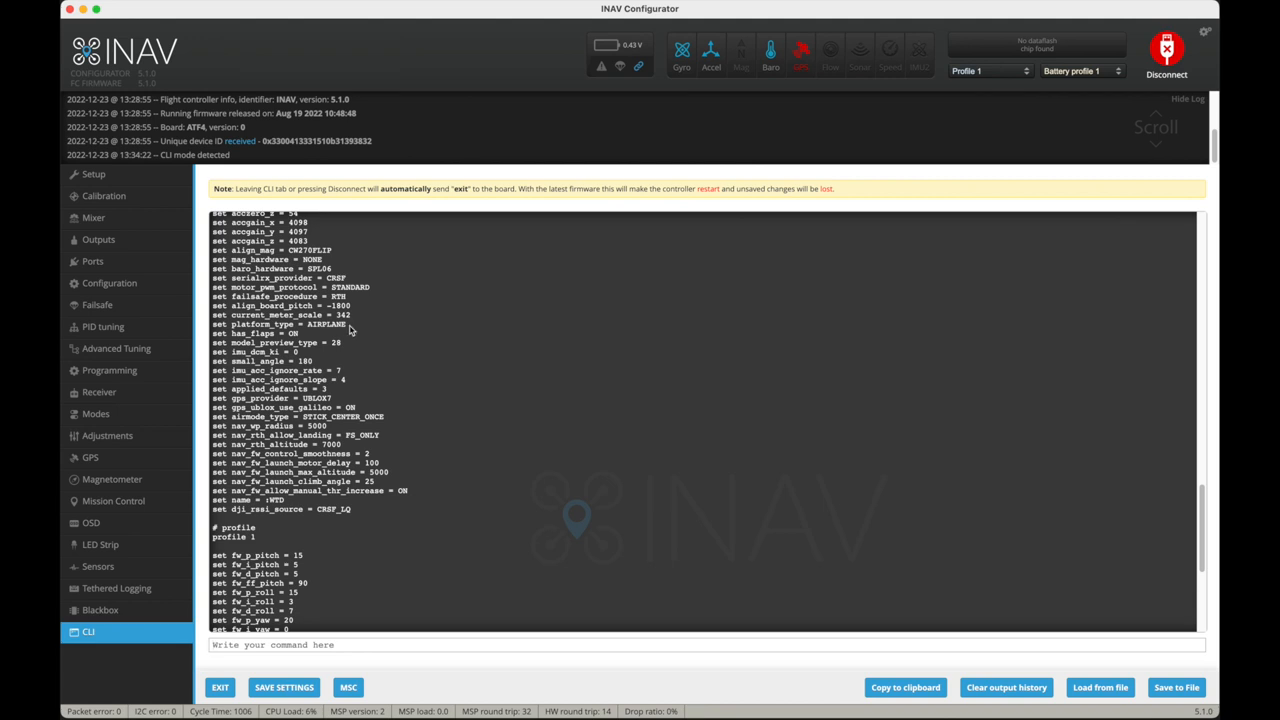
mouse_move(436, 440)
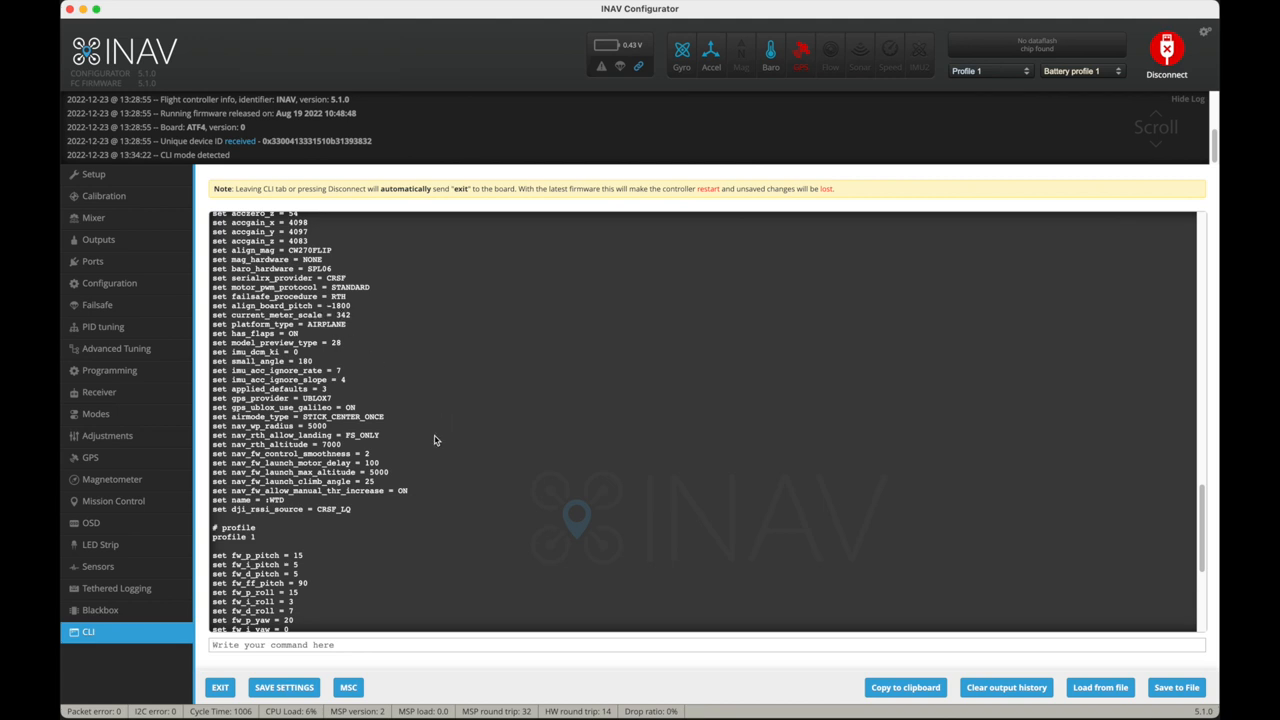
scroll(down, 3)
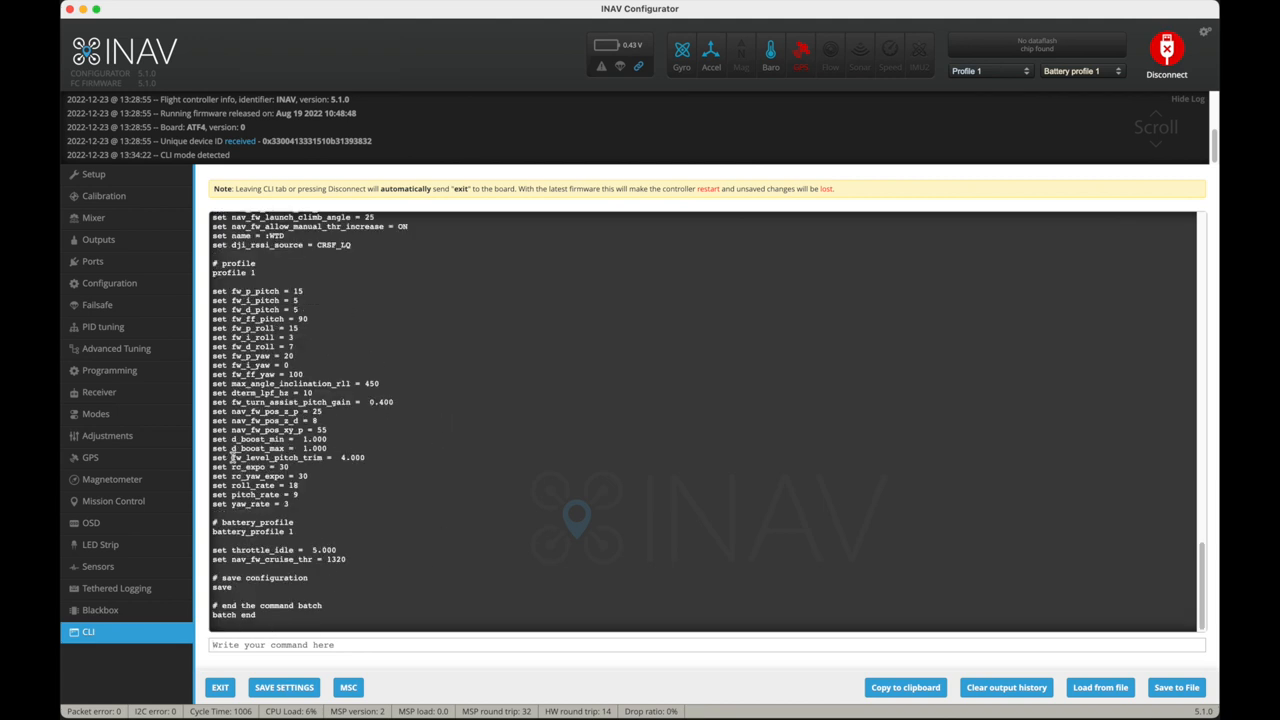